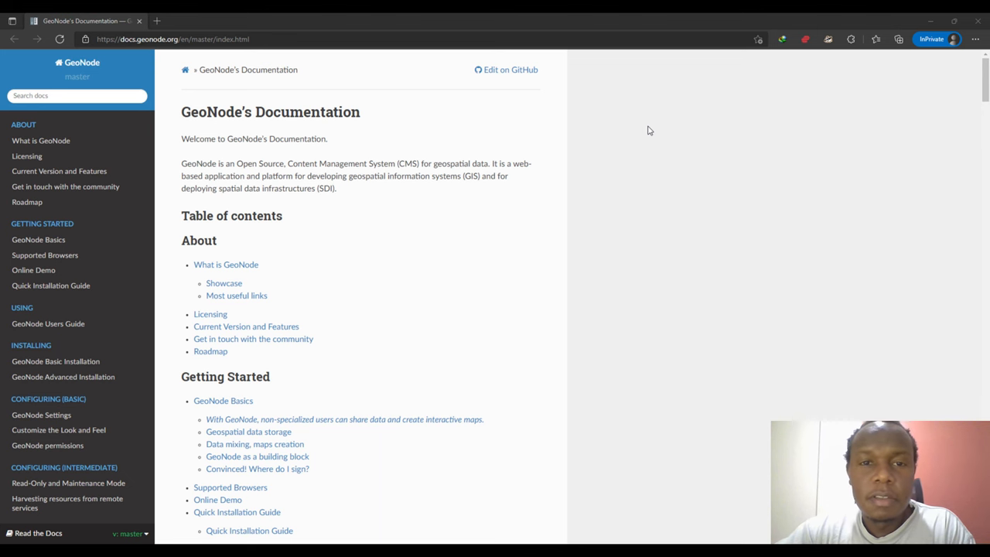
mouse_move(433, 328)
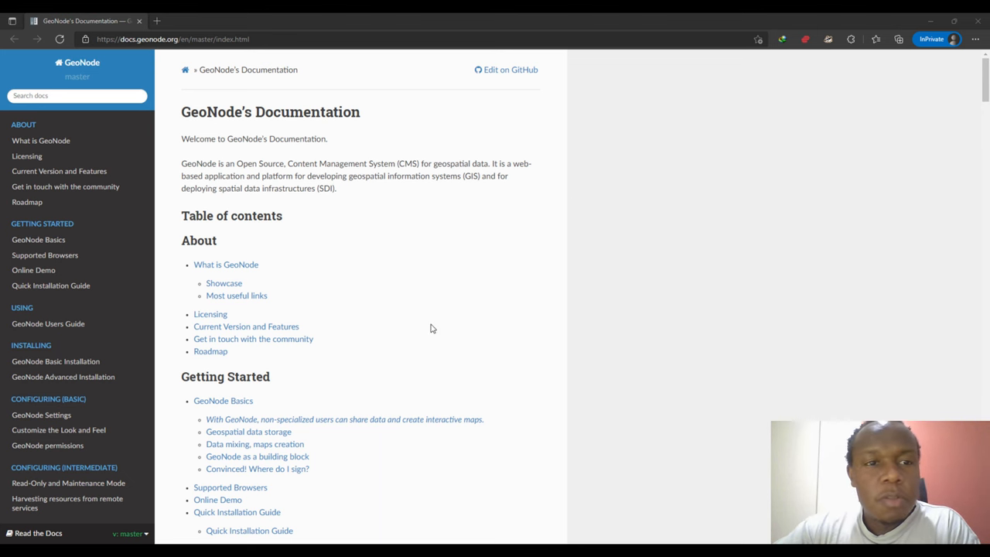
mouse_move(344, 98)
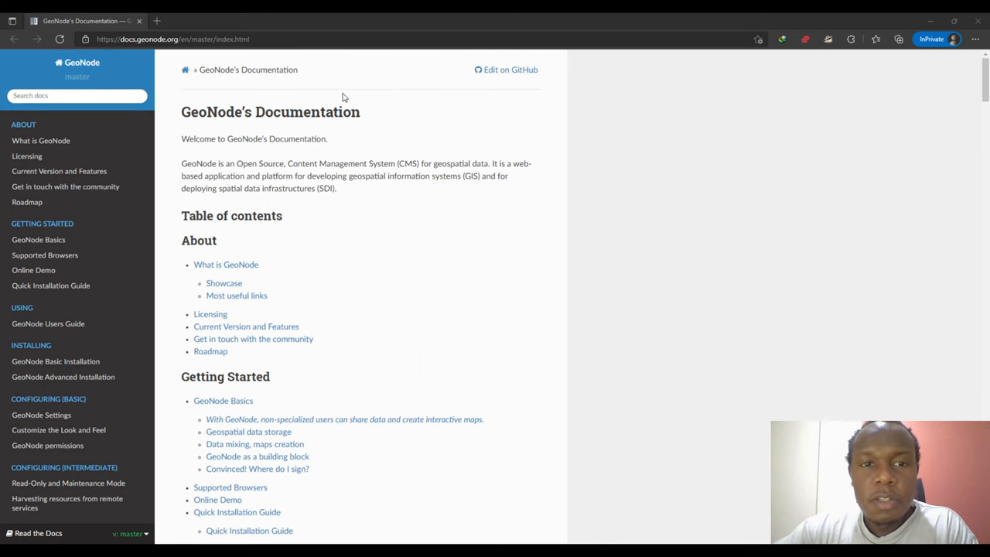
mouse_move(660, 73)
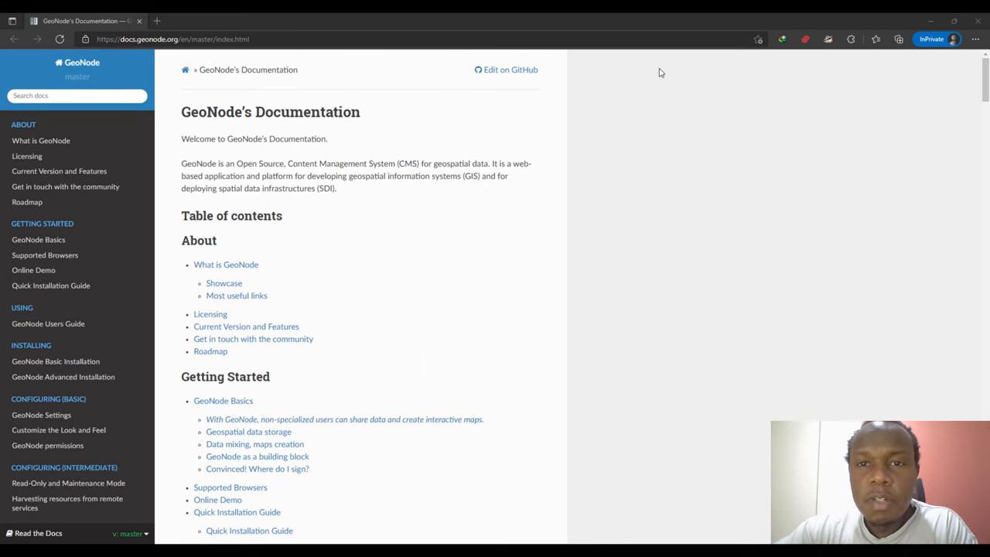
mouse_move(634, 74)
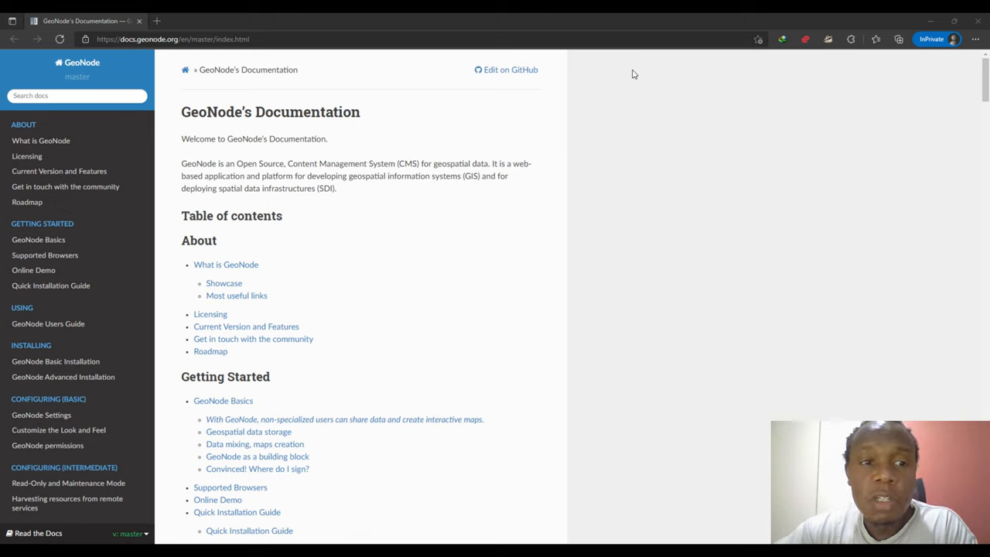
mouse_move(302, 135)
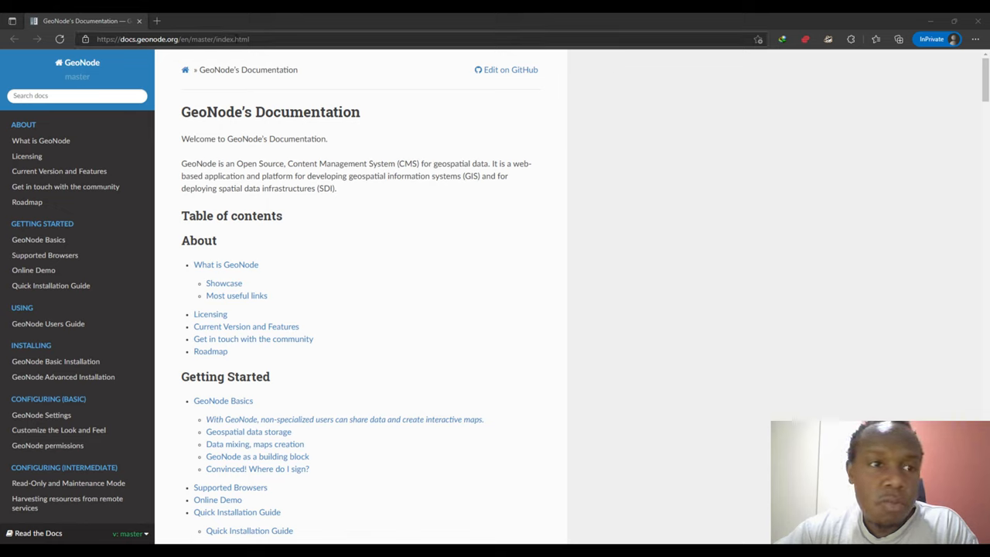
mouse_move(452, 161)
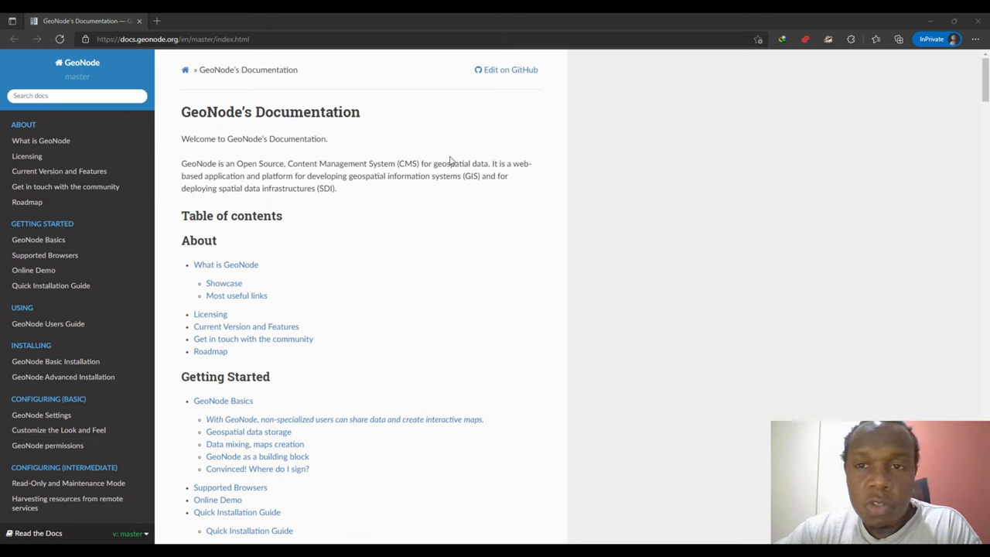
mouse_move(628, 177)
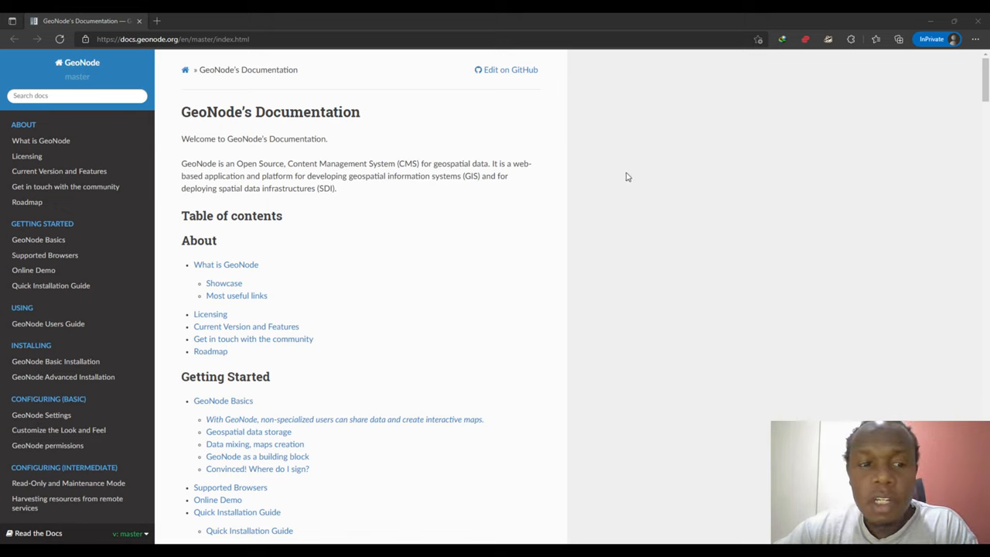
mouse_move(436, 210)
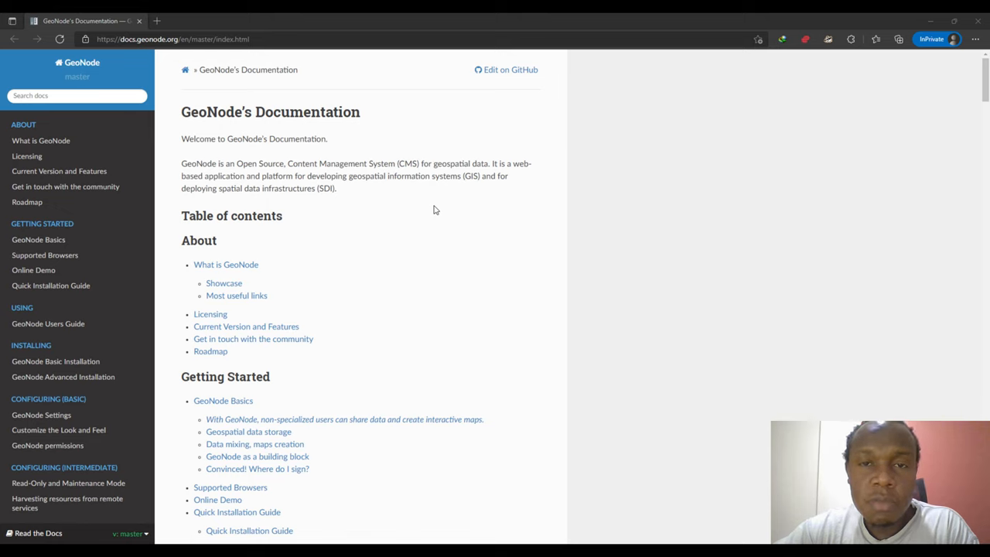
mouse_move(507, 300)
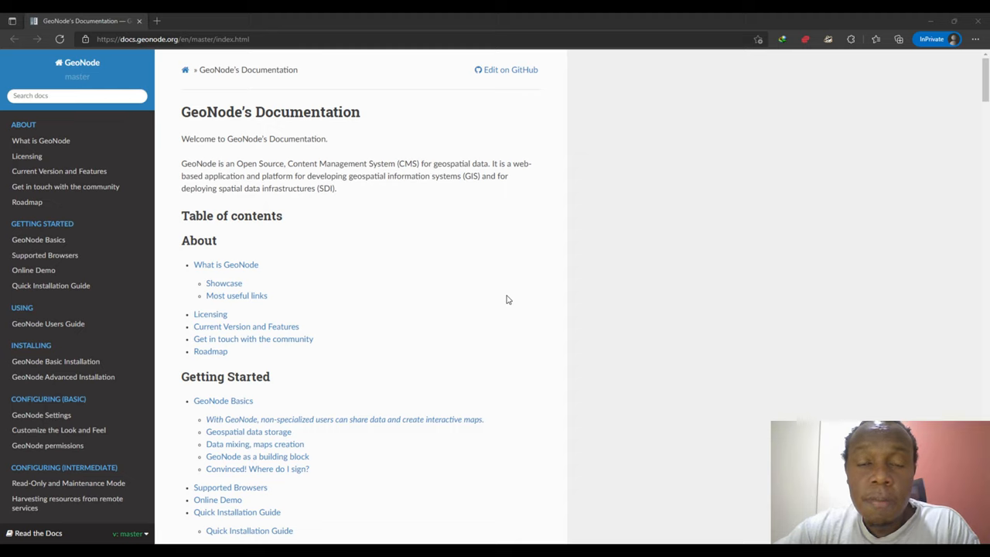
mouse_move(693, 459)
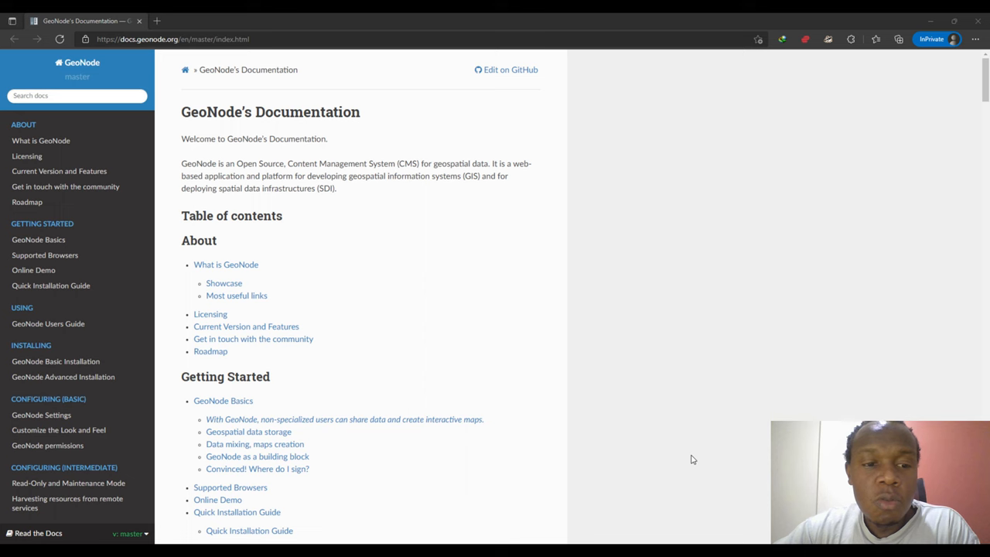
Step: Scroll the documentation index through Getting Started and Using until Installing is in view
scroll("down", 3)
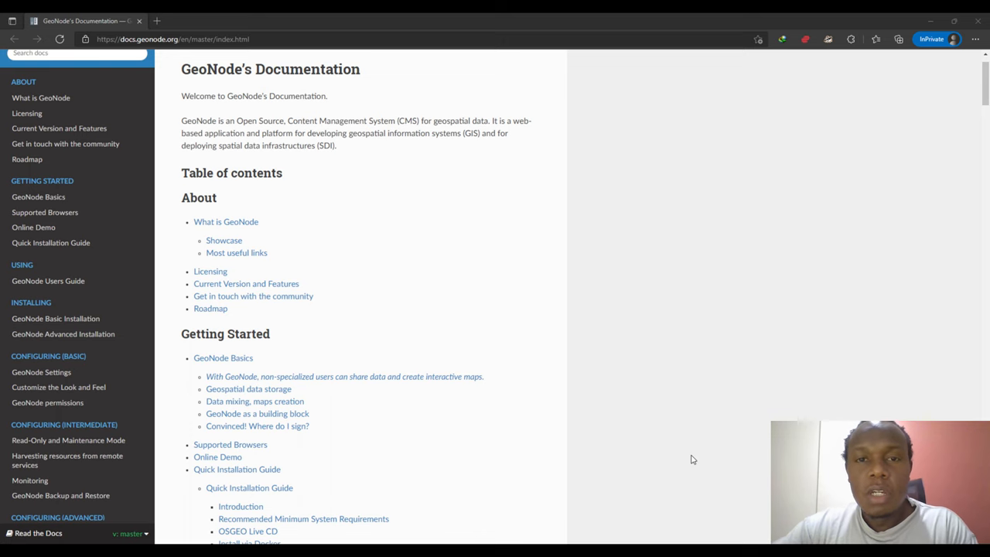
scroll("down", 3)
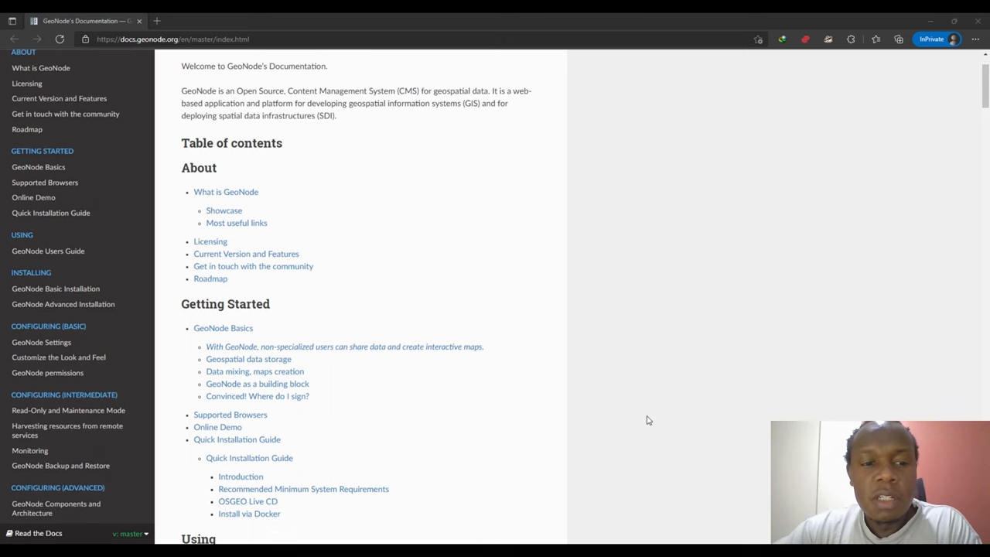
scroll("down", 3)
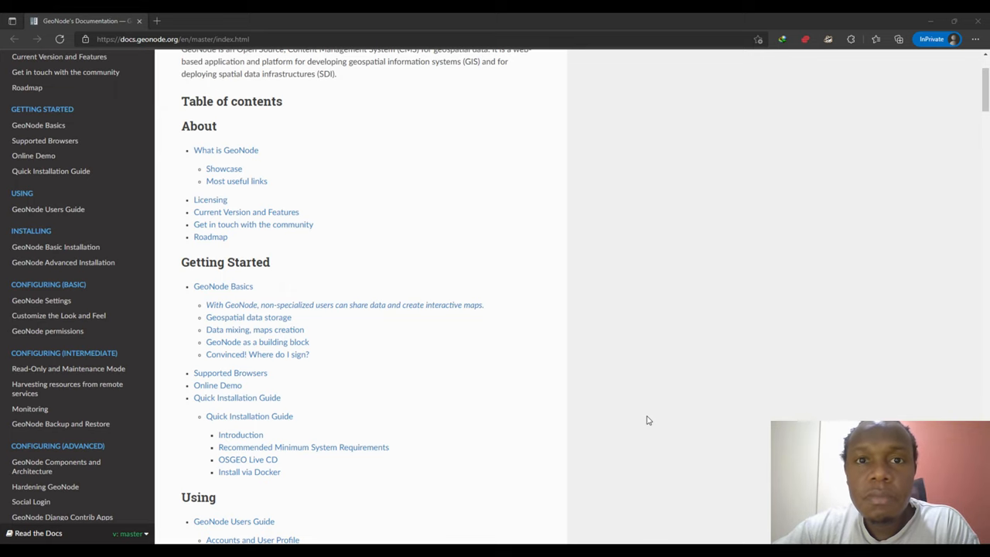
scroll("down", 3)
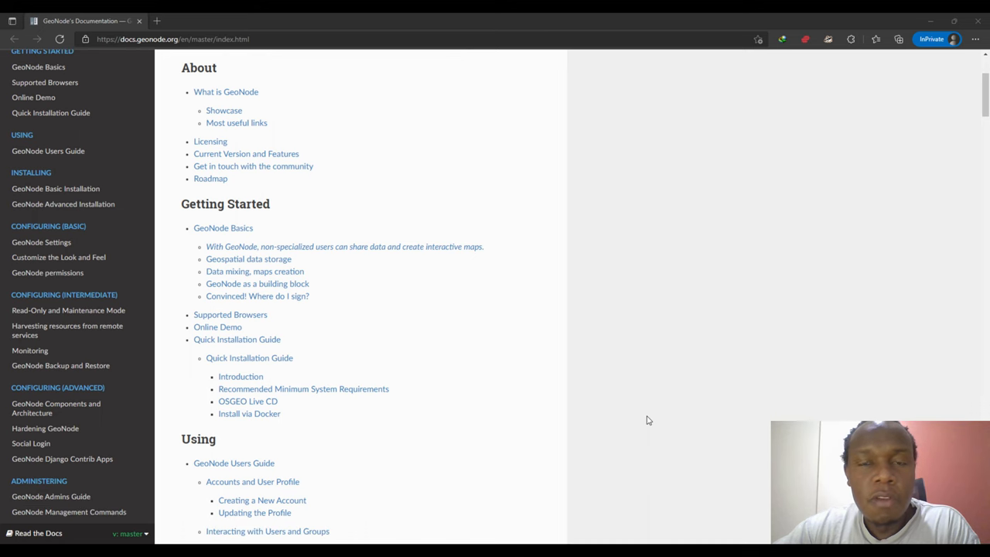
scroll("down", 3)
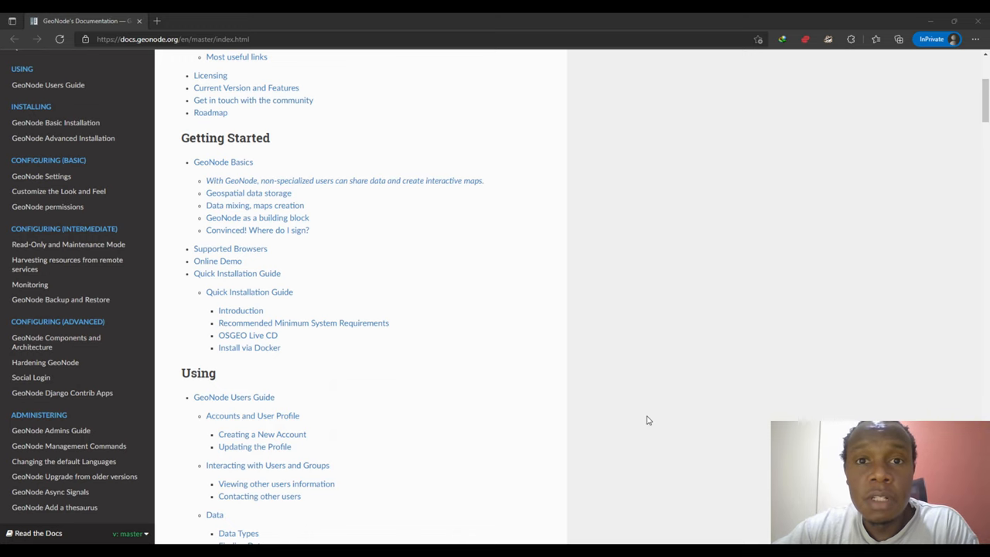
scroll("down", 3)
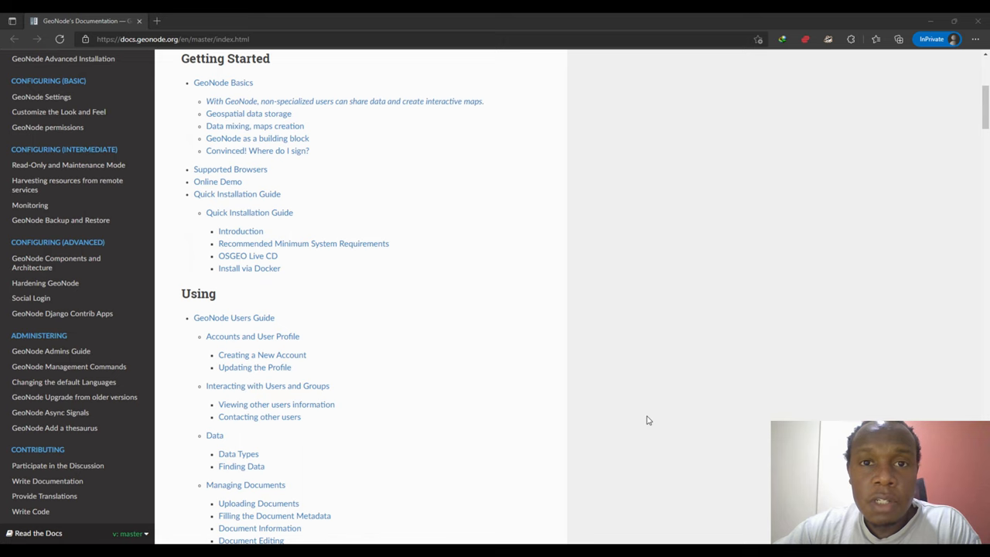
scroll("down", 3)
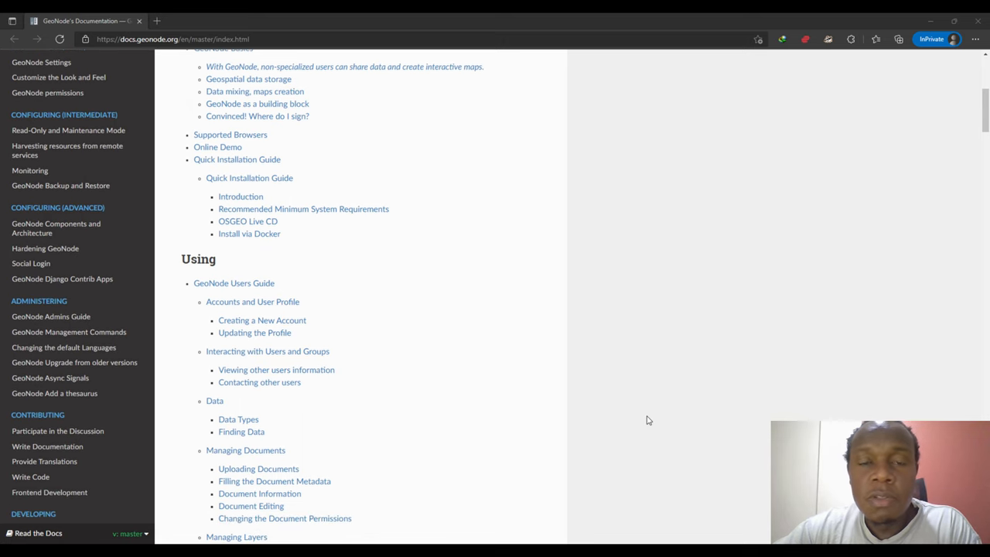
scroll("down", 3)
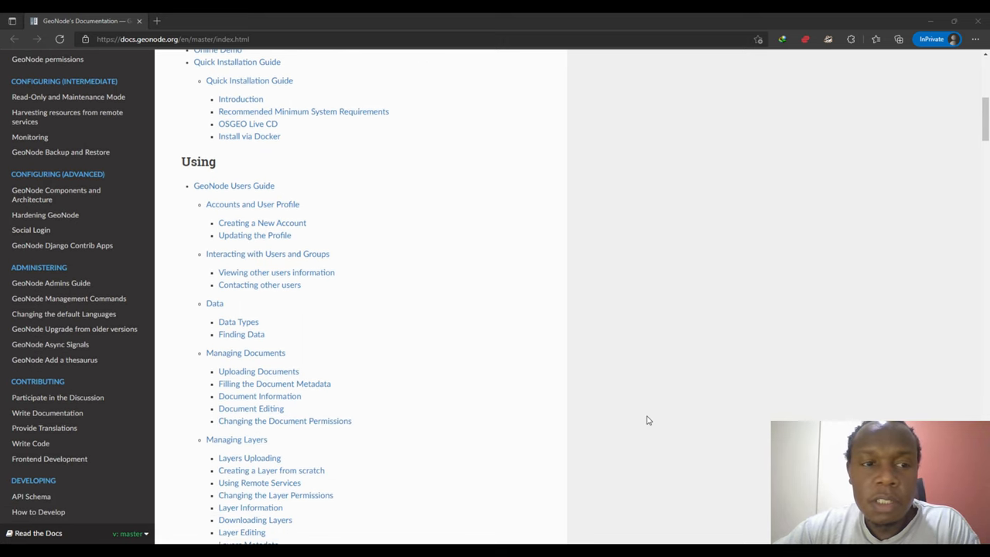
scroll("down", 3)
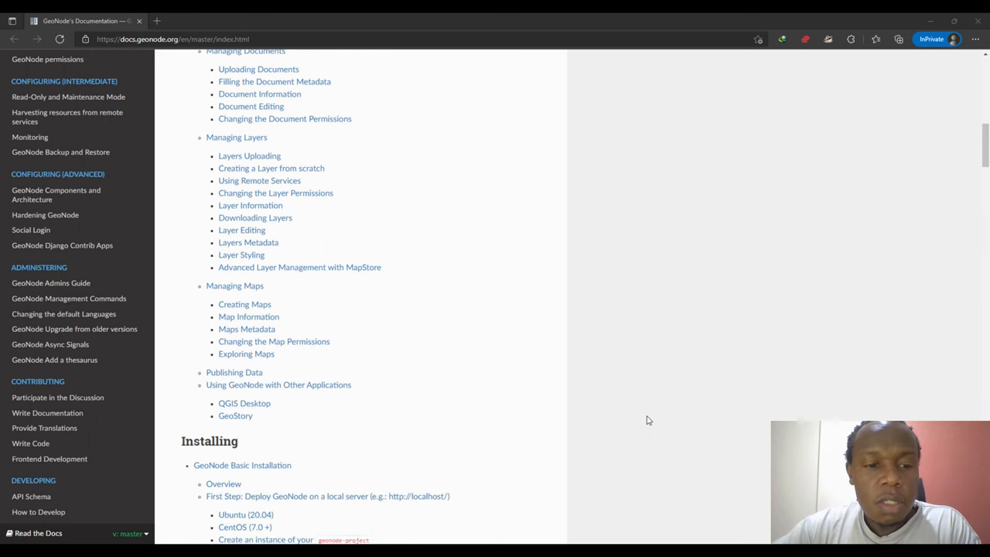
scroll("down", 3)
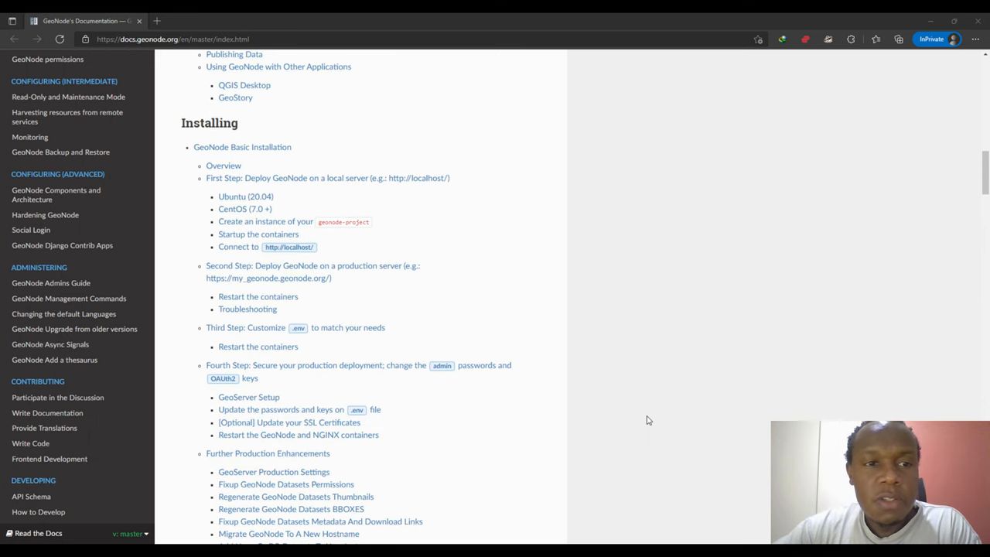
mouse_move(555, 235)
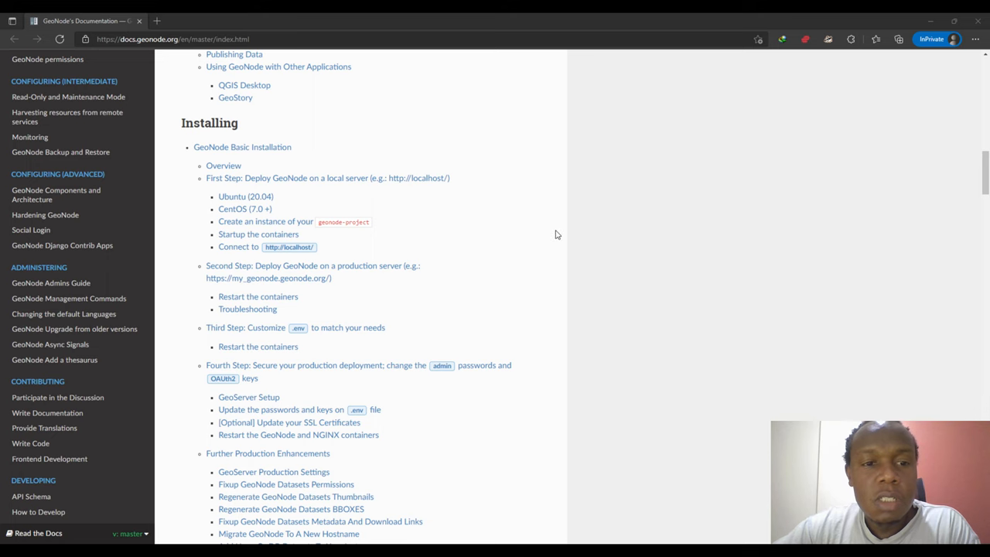
scroll("down", 3)
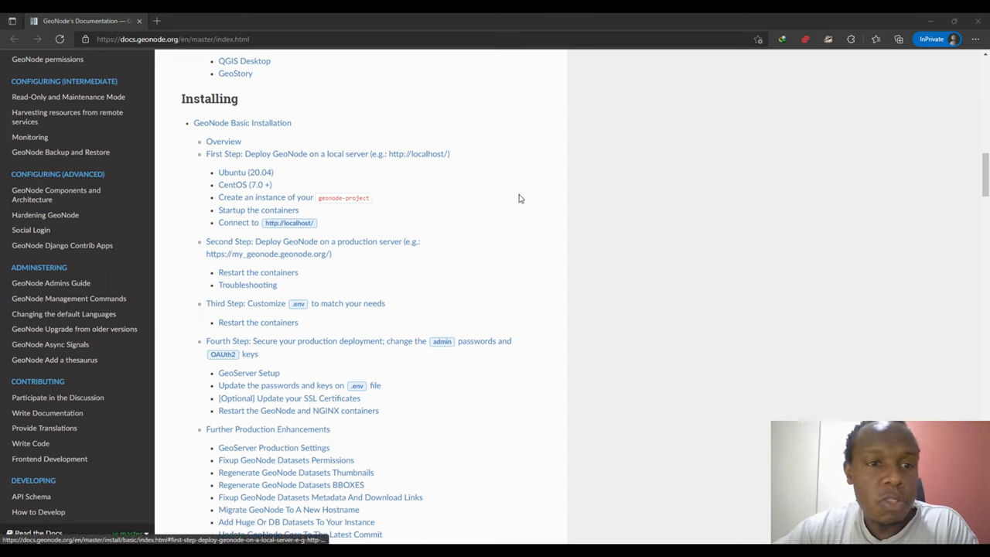
mouse_move(501, 225)
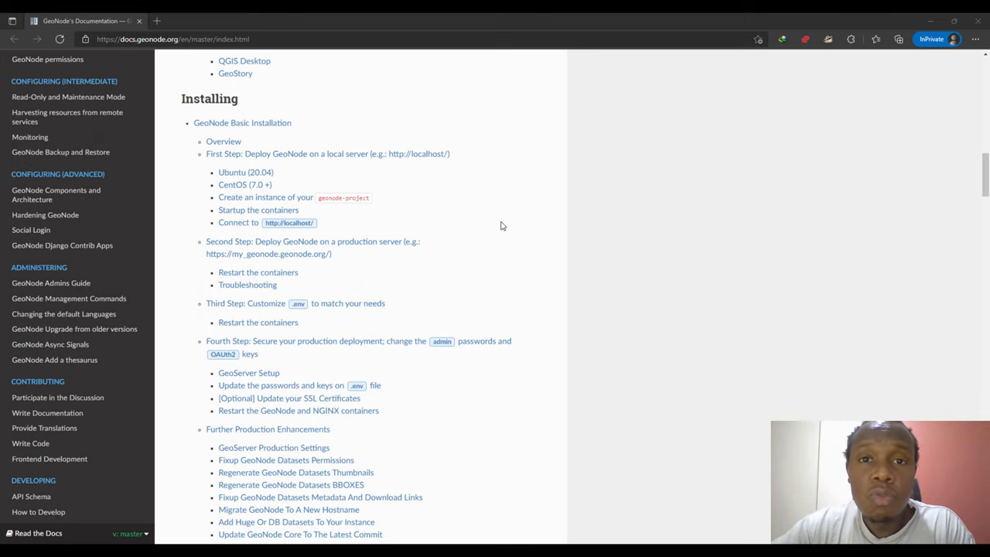
mouse_move(631, 317)
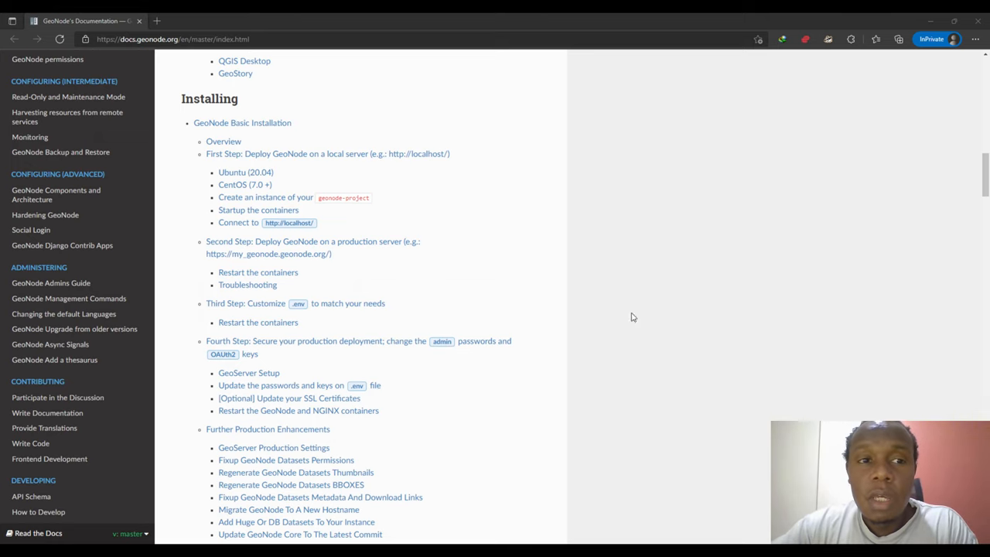
Step: Scroll down through the Configuring sections, then back up to the top of the page
scroll("down", 3)
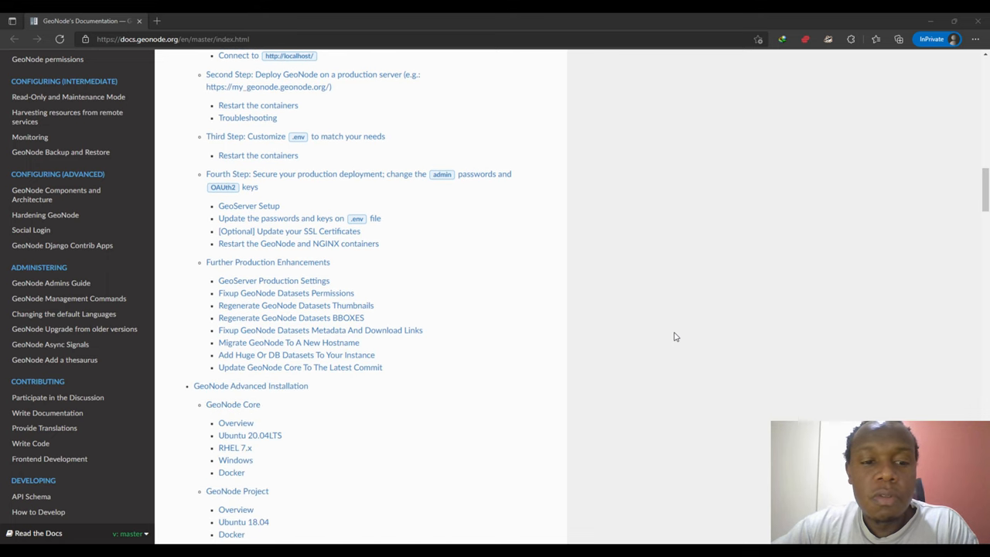
scroll("down", 3)
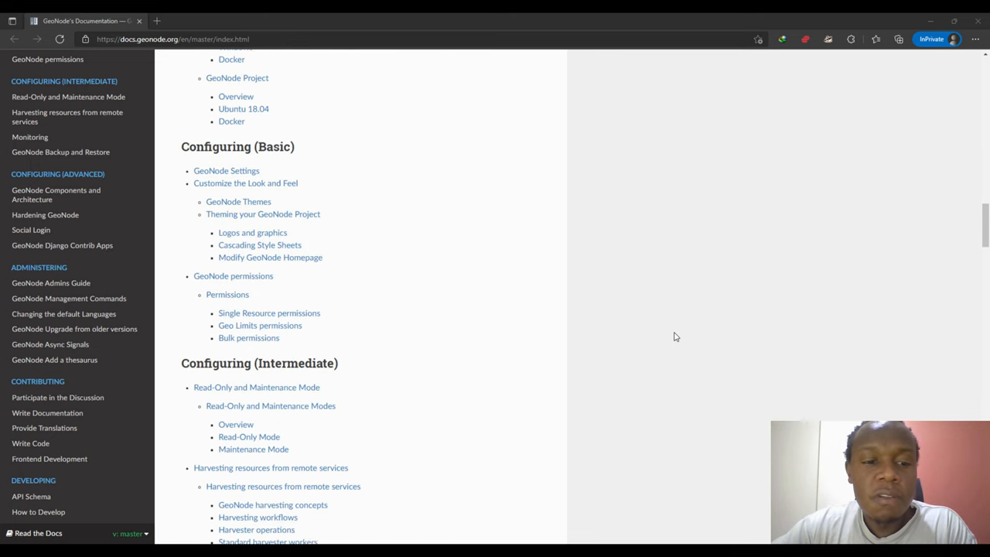
scroll("down", 3)
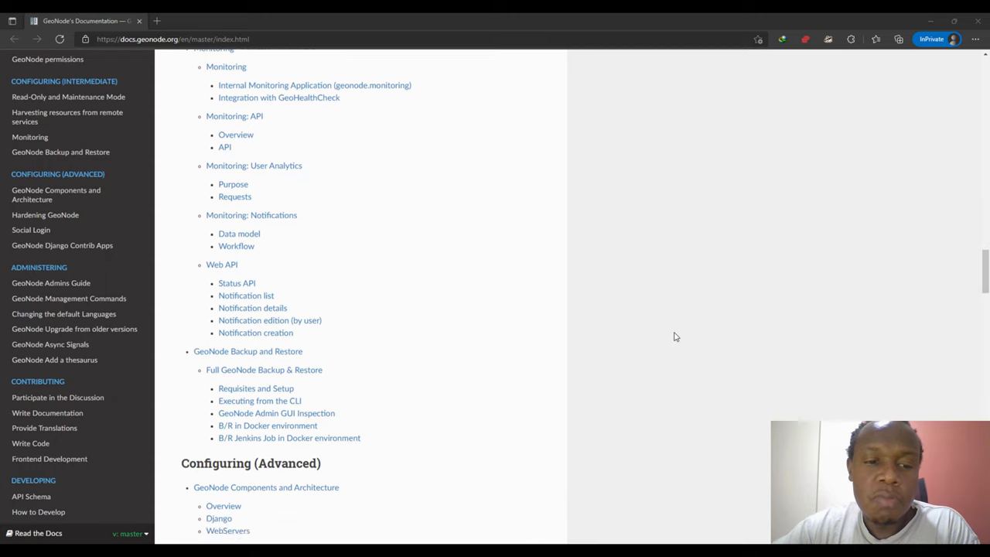
scroll("up", 3)
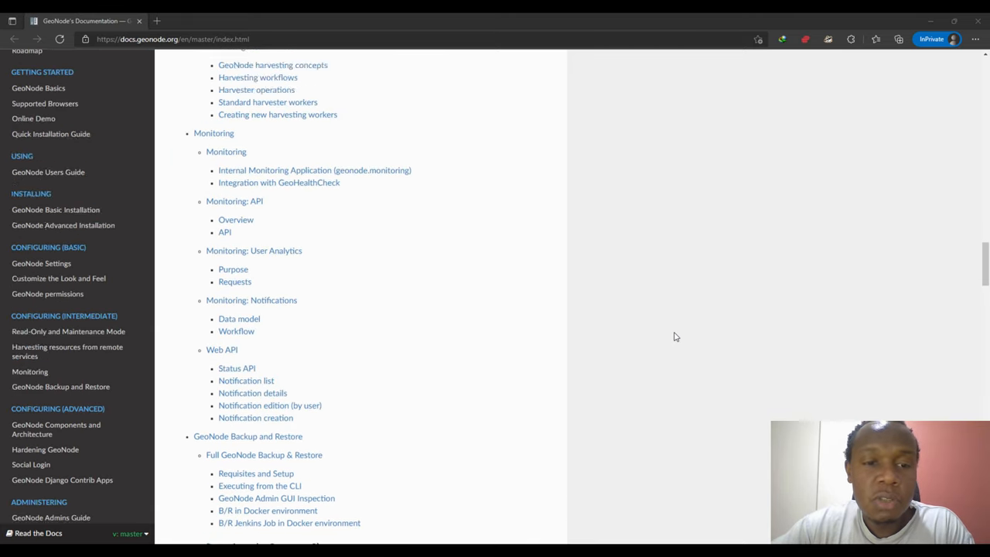
scroll("up", 3)
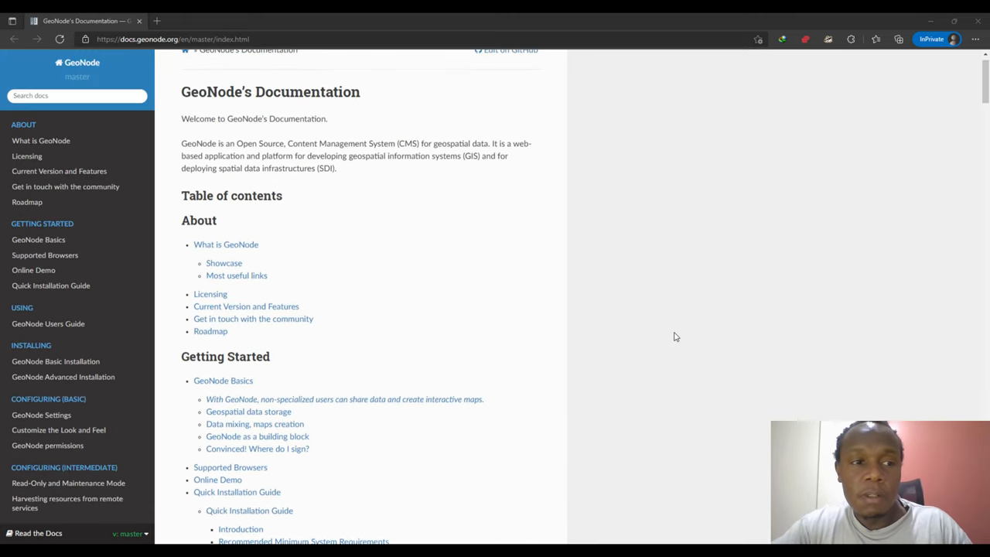
scroll("up", 3)
type("demo")
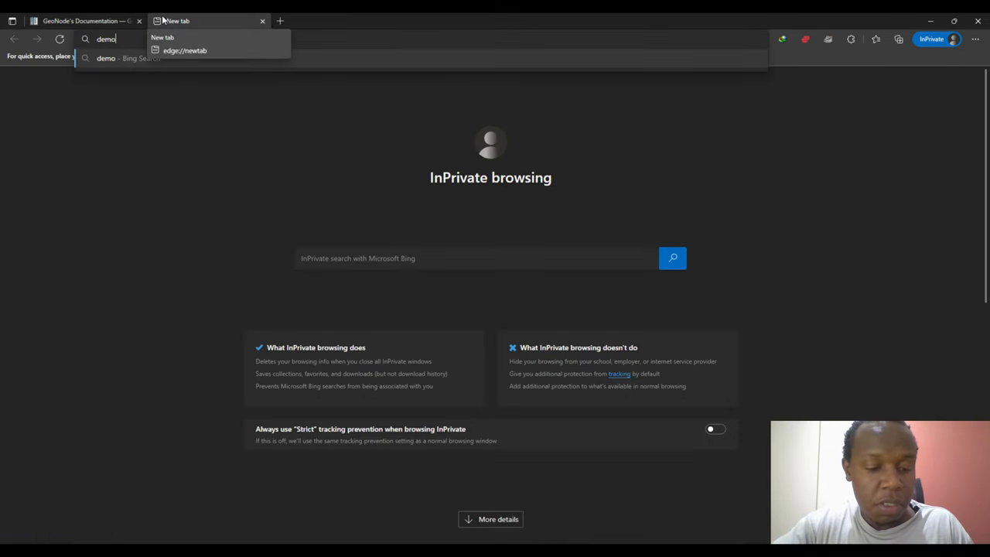
Step: Go to demo.geonode.org in the new tab and close the documentation tab
type(".g")
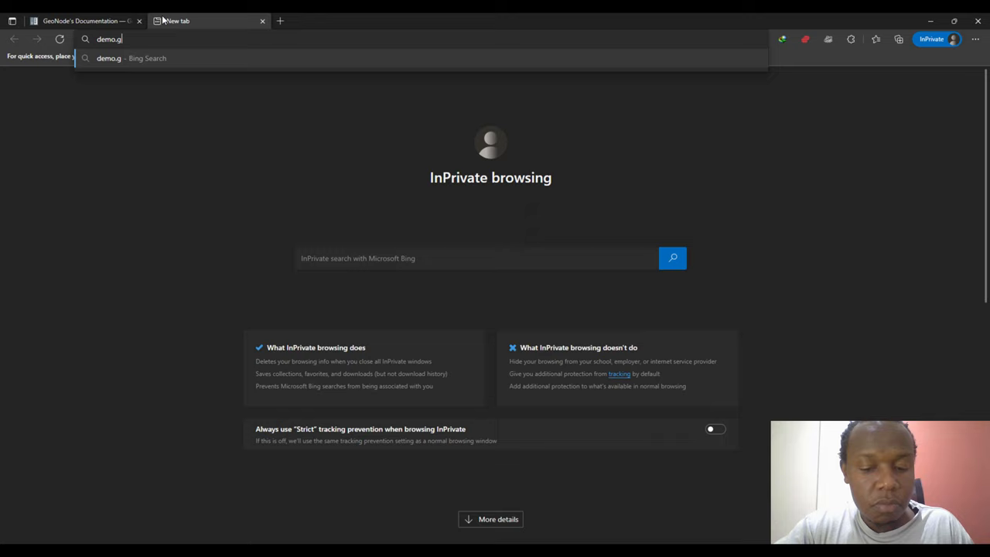
type("eonode")
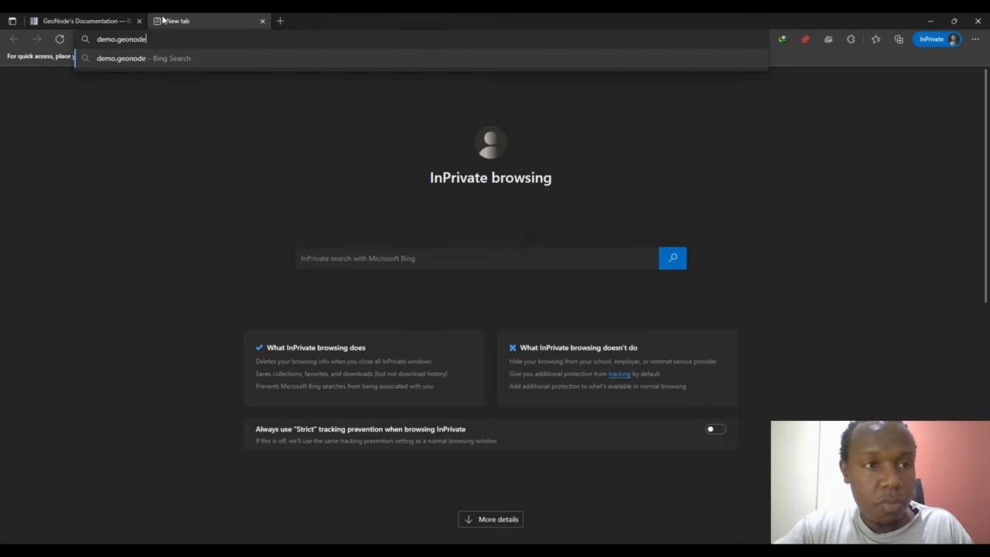
type(".org")
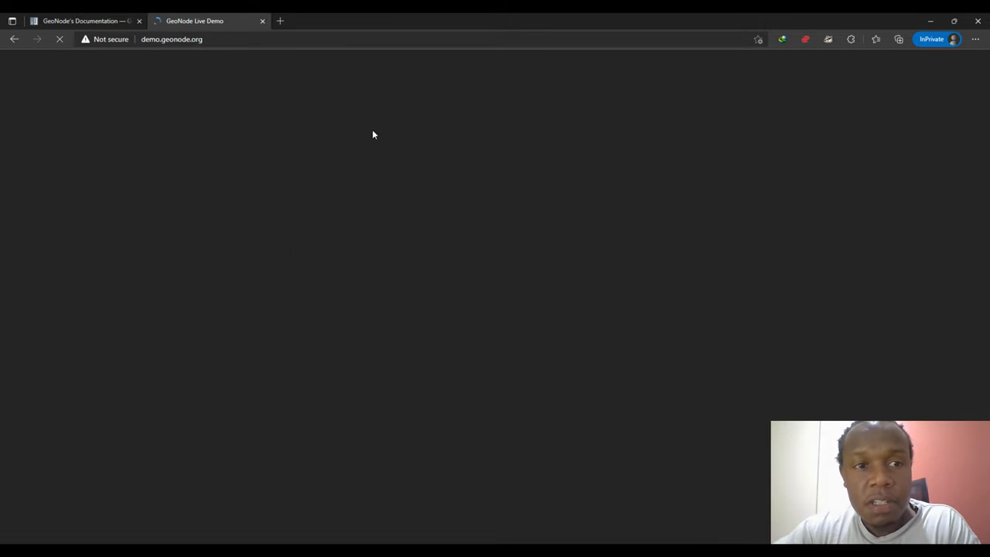
mouse_move(296, 114)
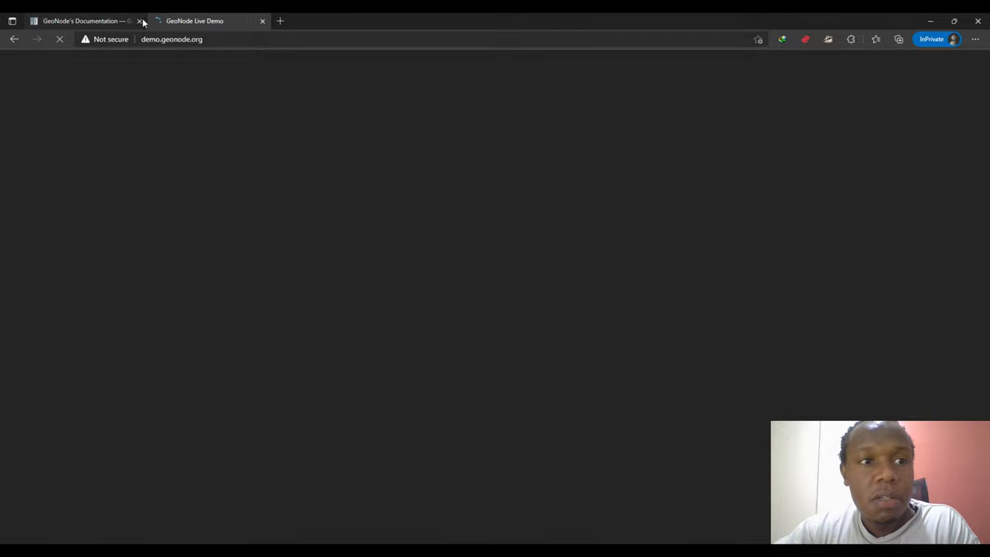
left_click(141, 21)
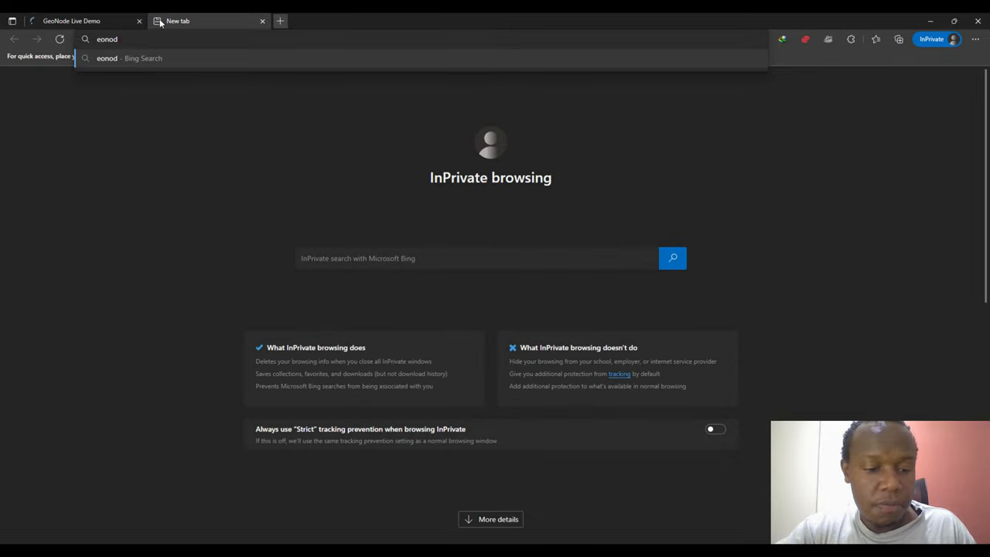
Step: Search the web for 'geonode gallery' and open the Gallery - GeoNode result
type("geonod")
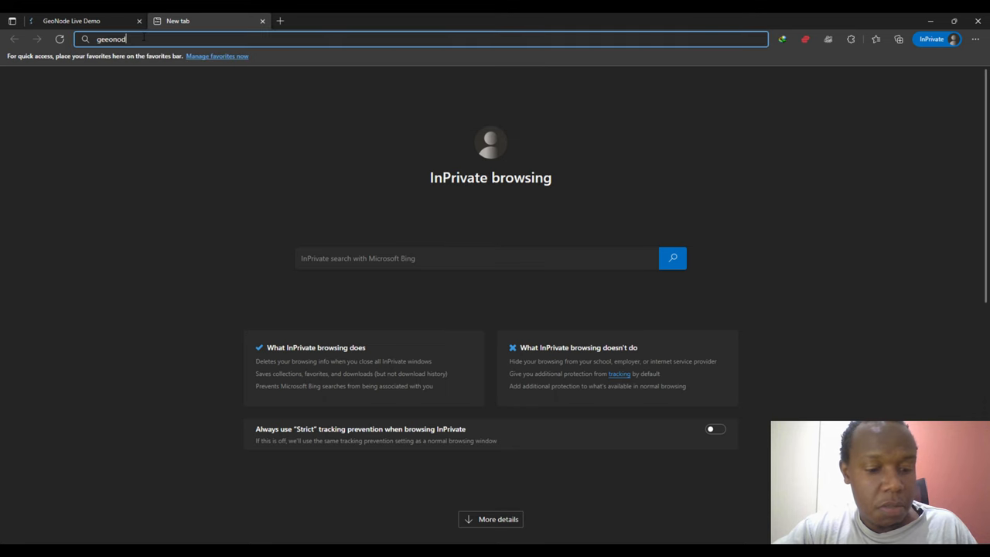
type("gallery")
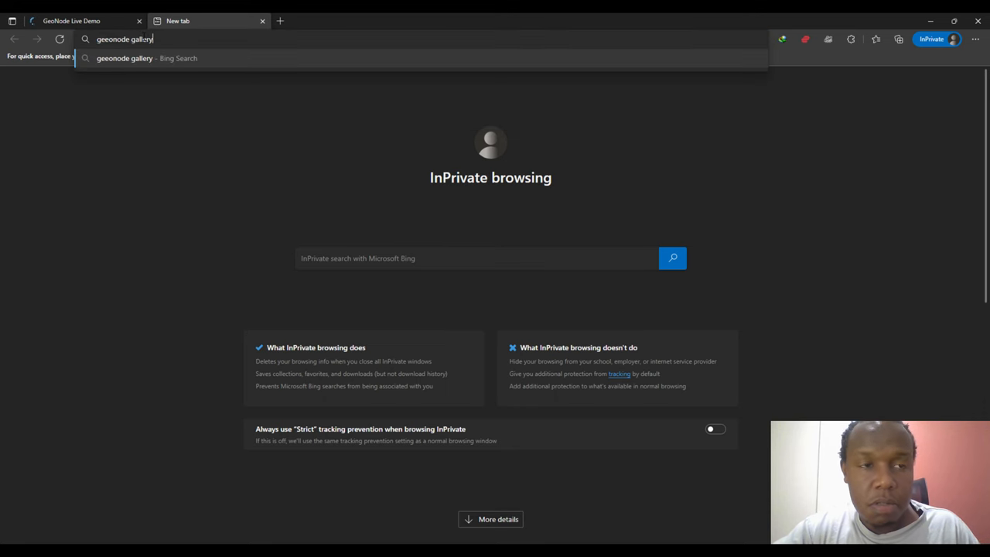
key("Return")
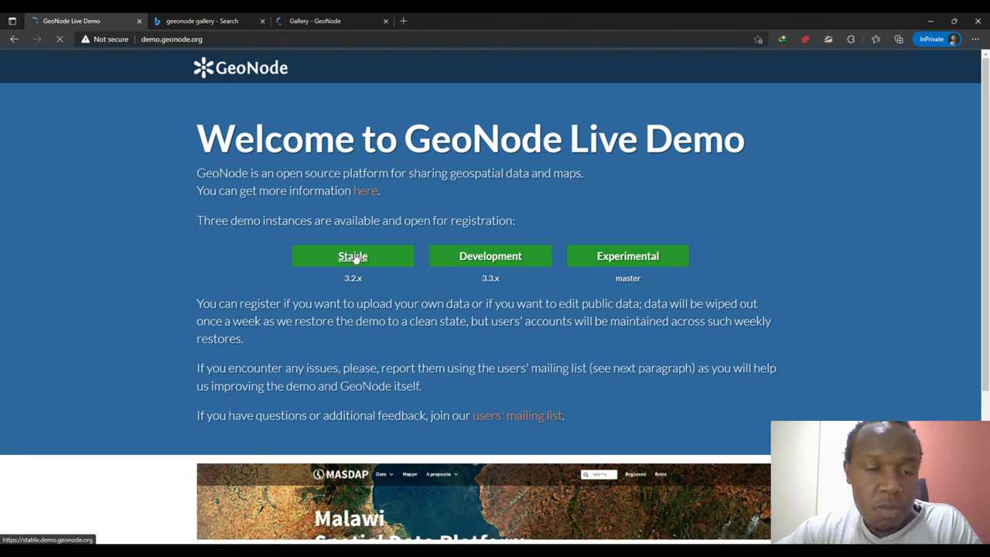
left_click(352, 256)
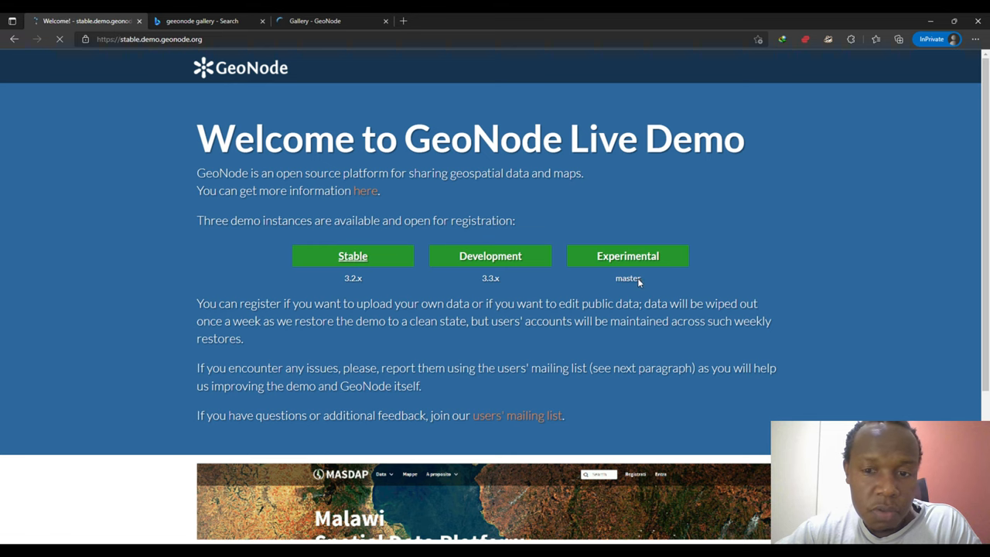
Step: Enter the Stable demo instance and scroll around its homepage counts
left_click(352, 257)
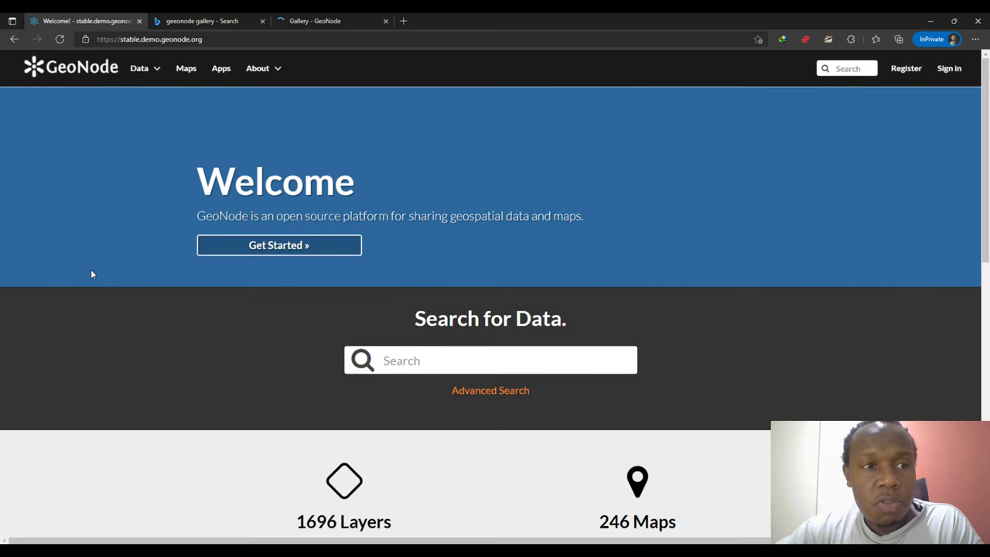
scroll("down", 3)
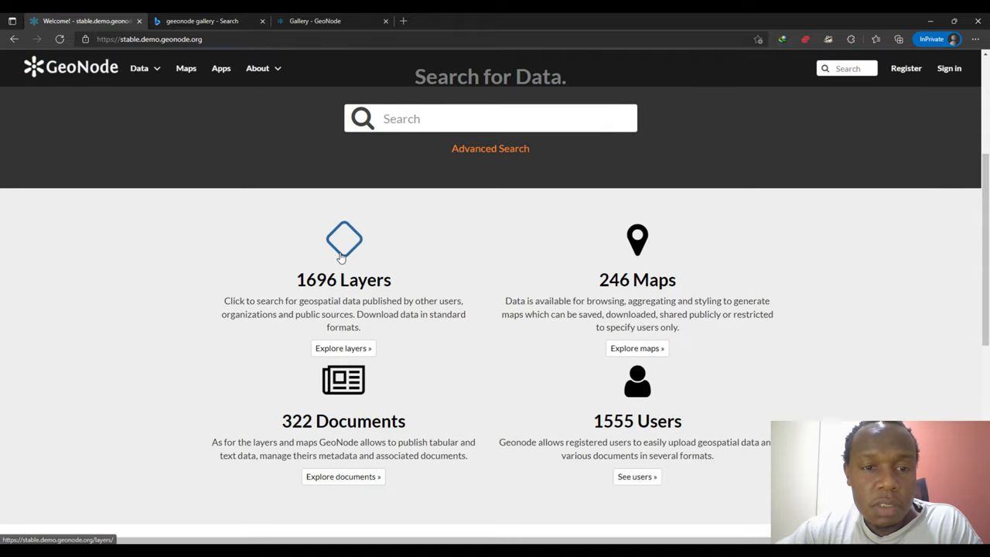
scroll("up", 3)
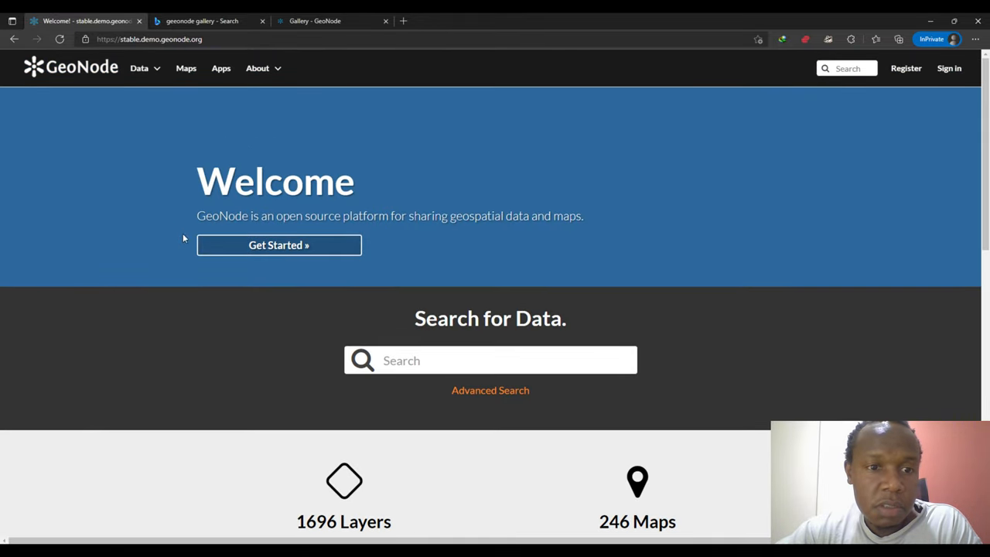
scroll("down", 3)
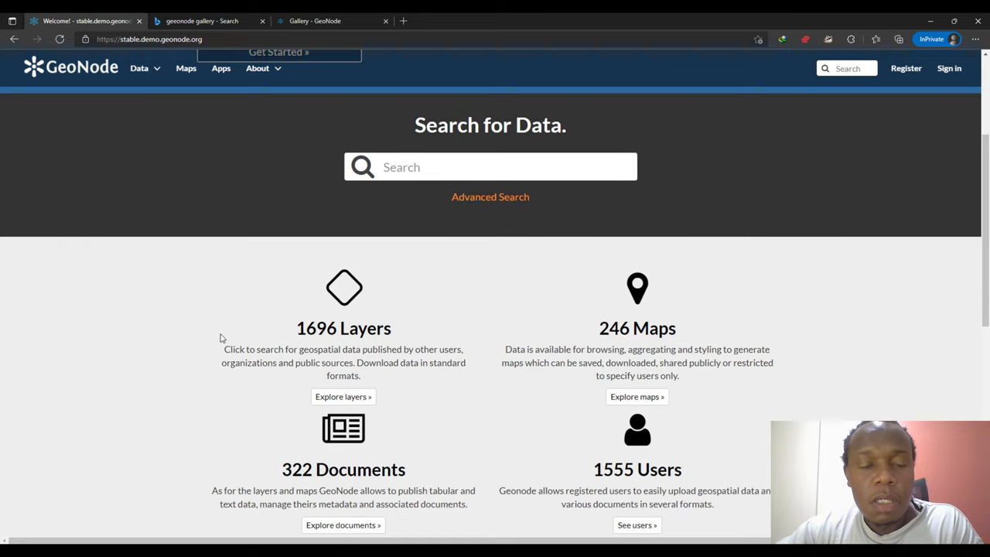
mouse_move(134, 323)
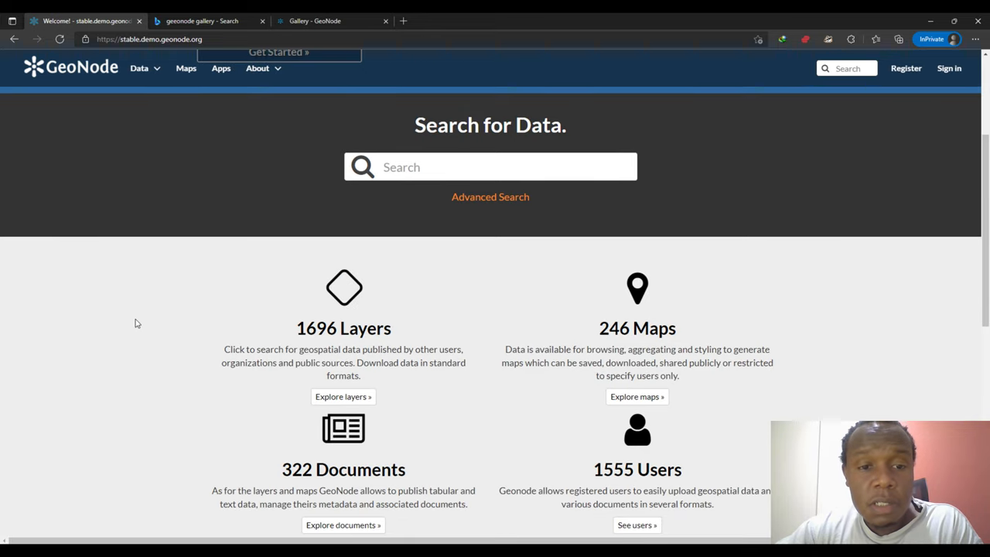
scroll("up", 3)
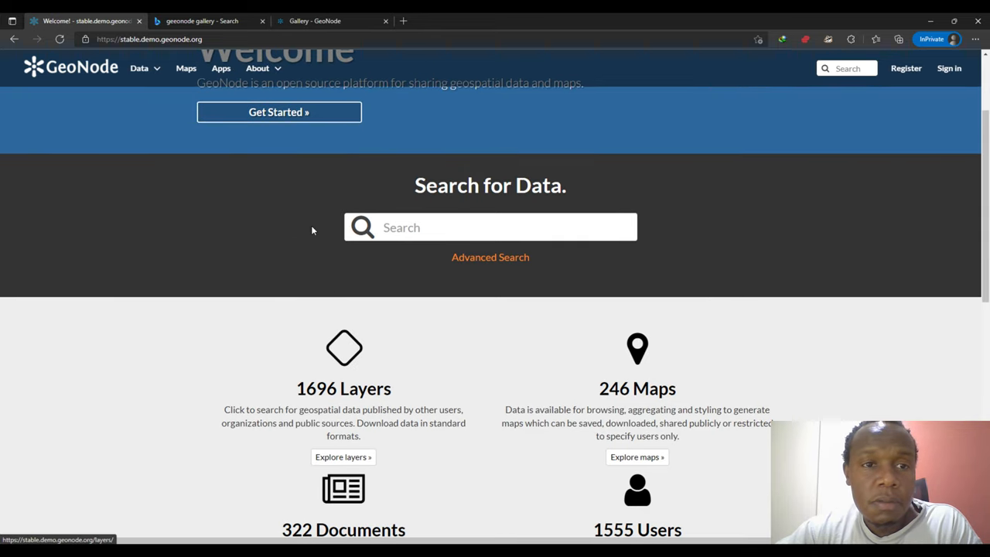
scroll("up", 3)
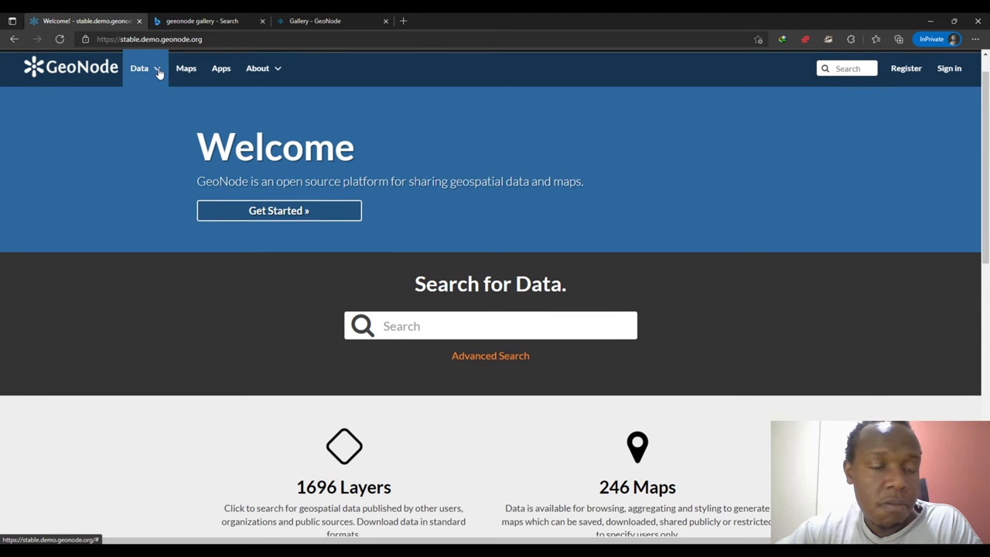
Step: Show the About menu's people and groups links, scroll to Featured Datasets, then dismiss the menu
left_click(139, 68)
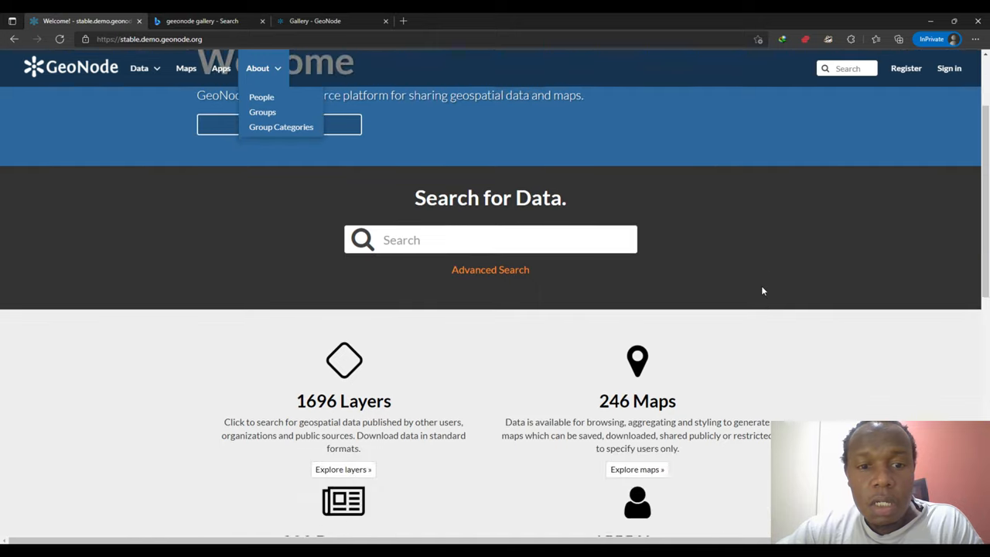
scroll("down", 3)
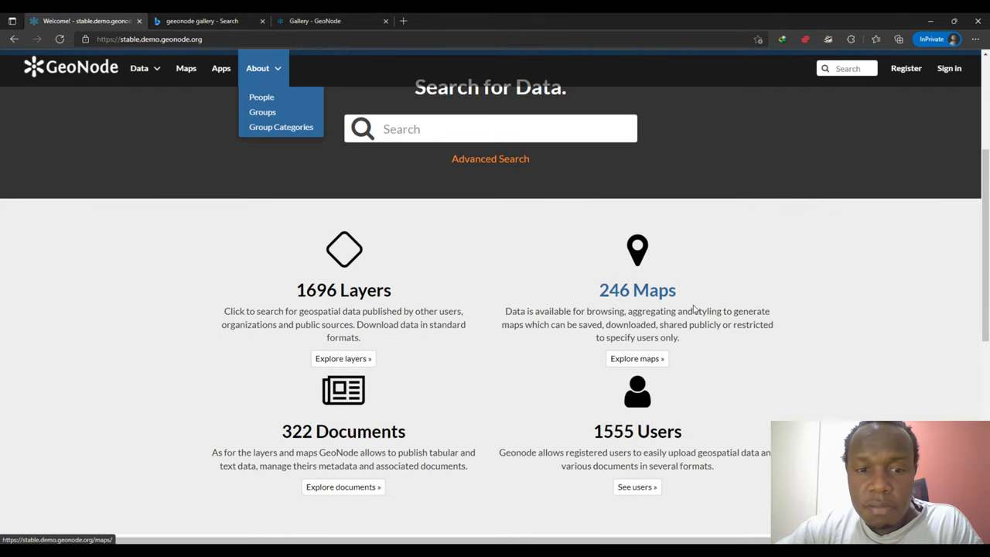
scroll("down", 3)
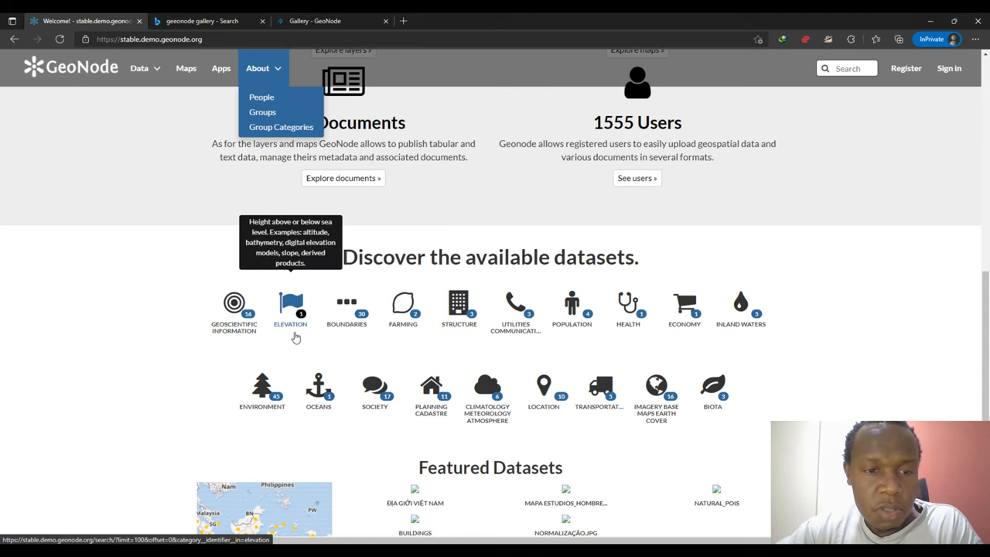
mouse_move(832, 409)
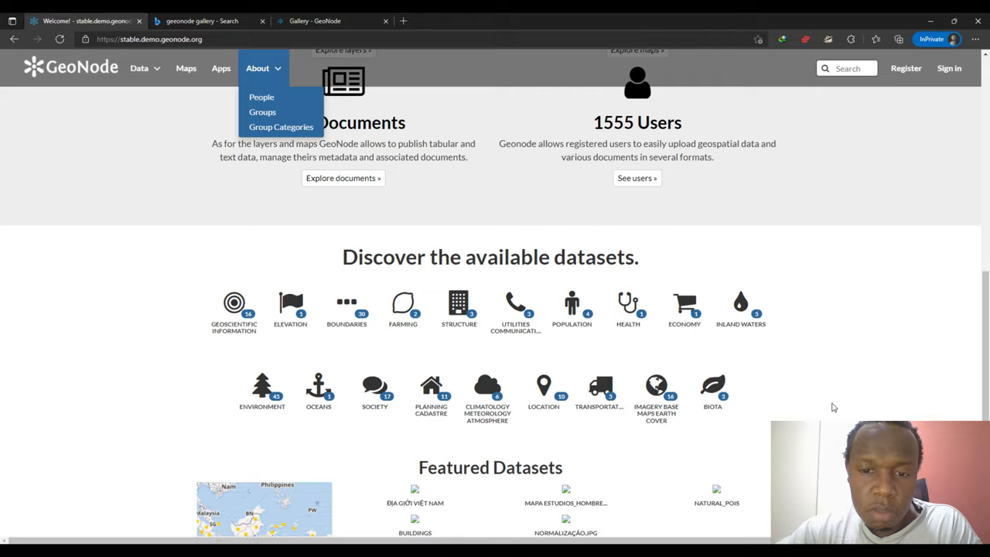
scroll("down", 3)
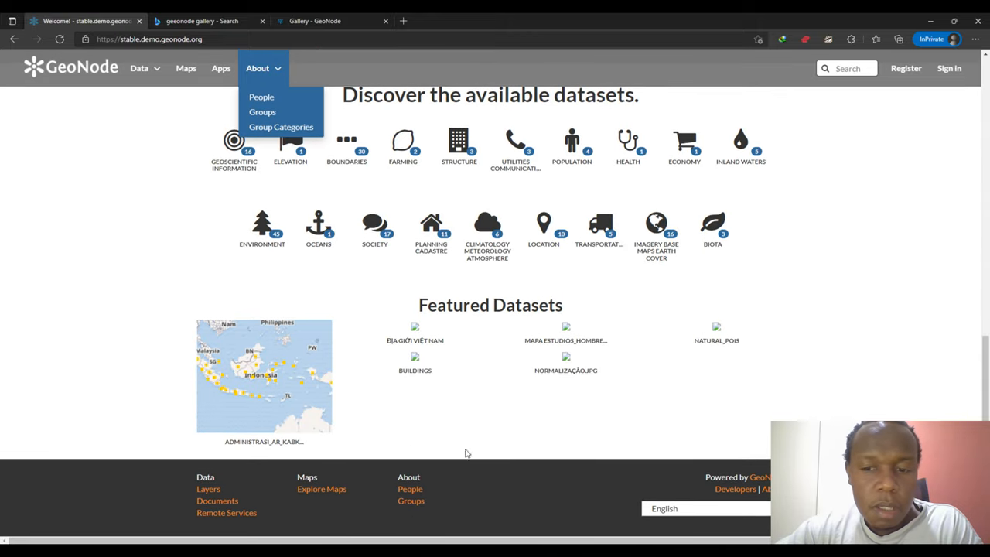
mouse_move(260, 494)
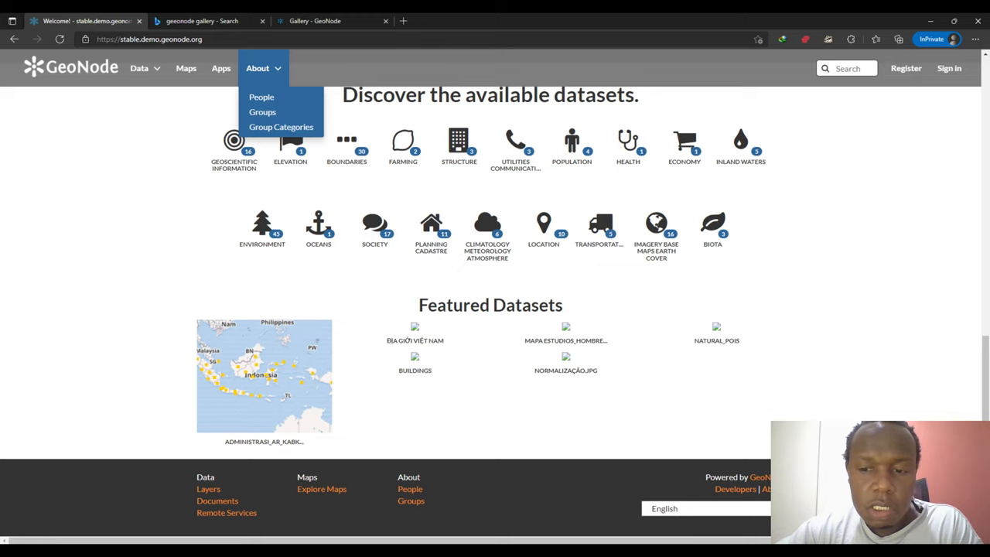
left_click(464, 387)
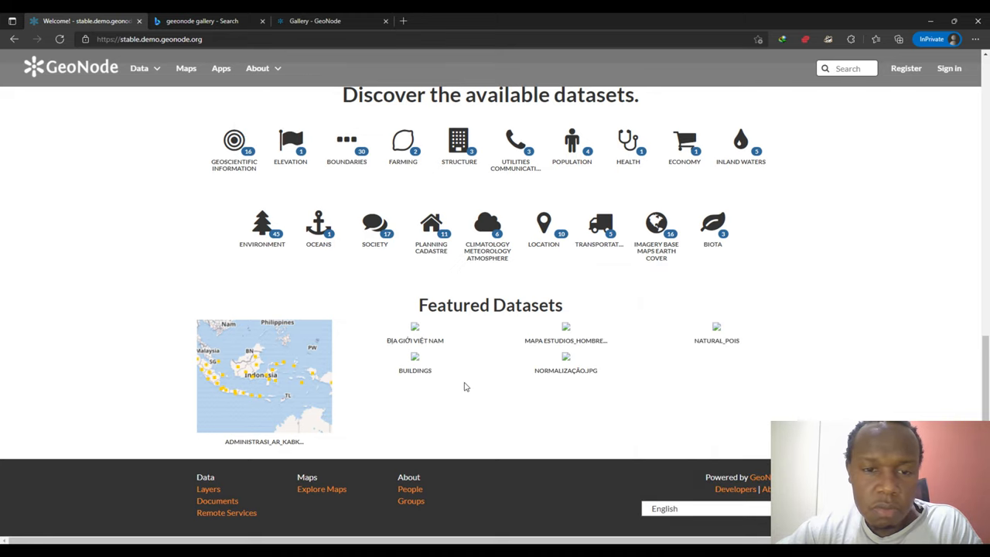
Step: Switch to the gallery tab and scroll through the first organisation entries
left_click(312, 22)
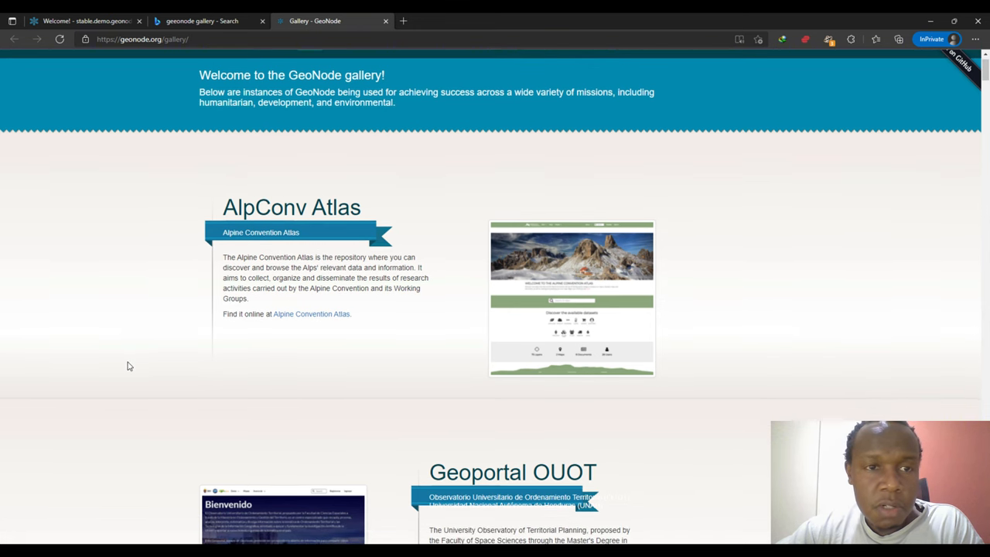
scroll("down", 3)
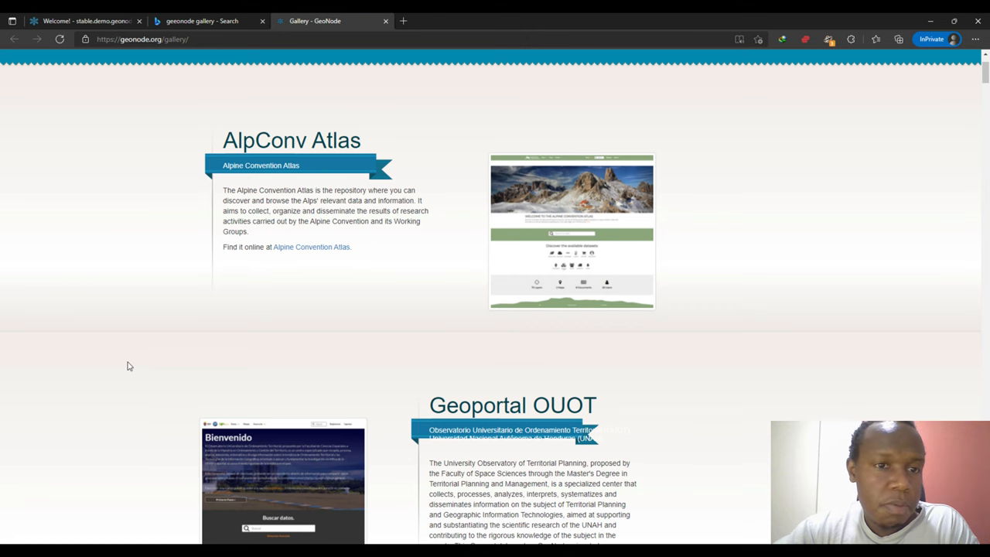
scroll("down", 3)
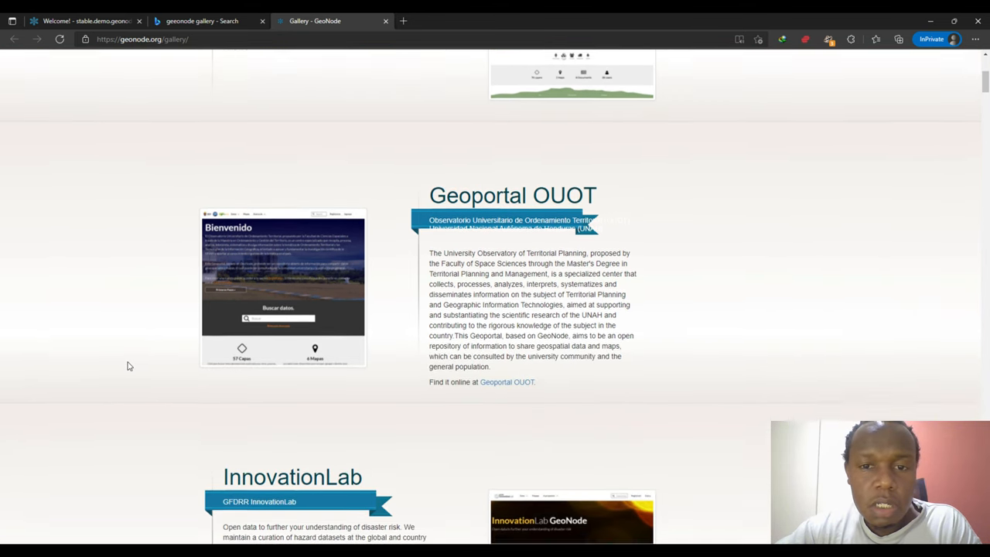
scroll("down", 3)
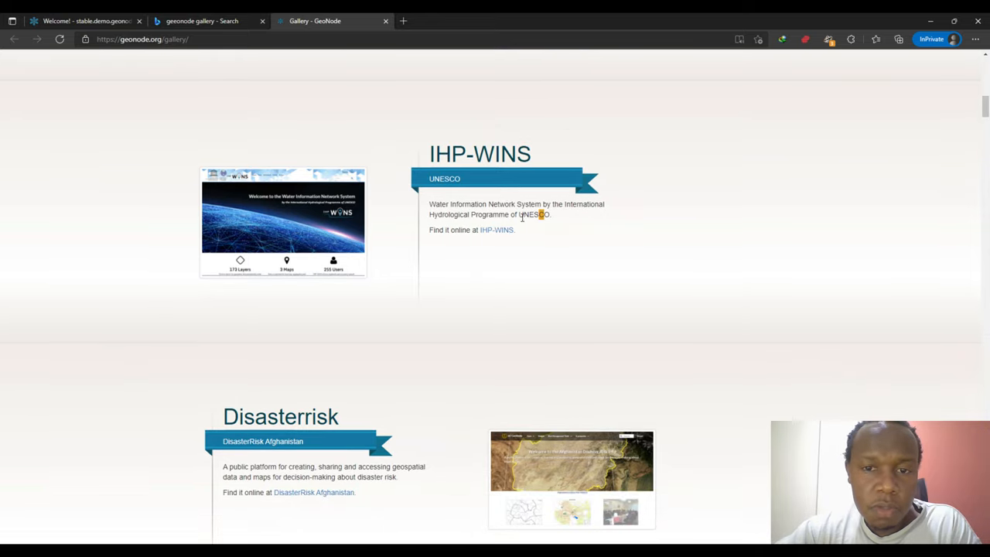
scroll("down", 3)
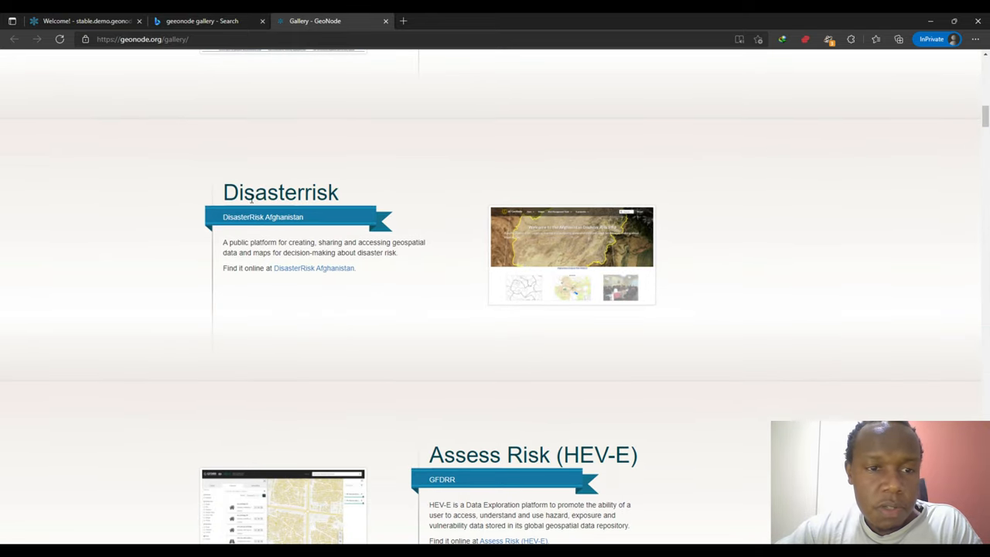
scroll("down", 3)
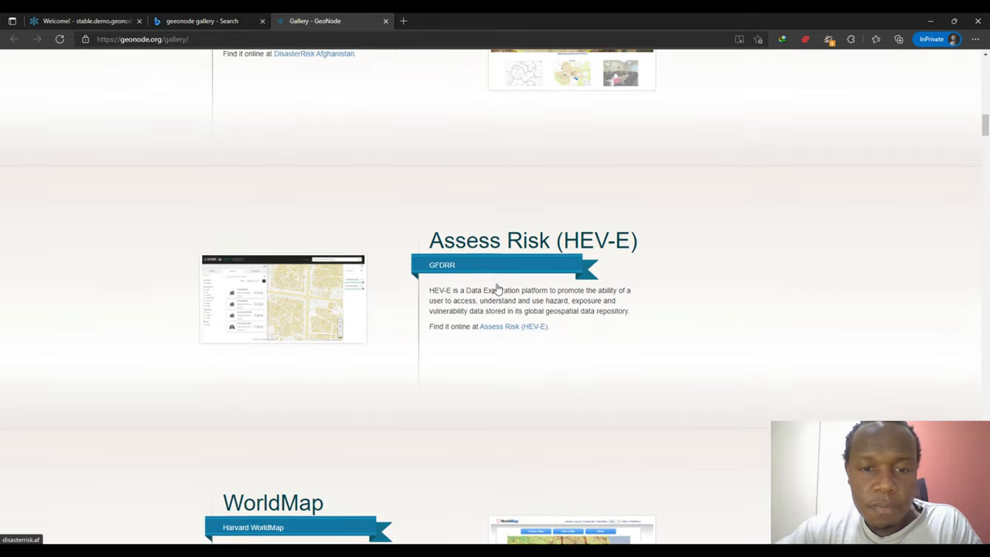
scroll("down", 3)
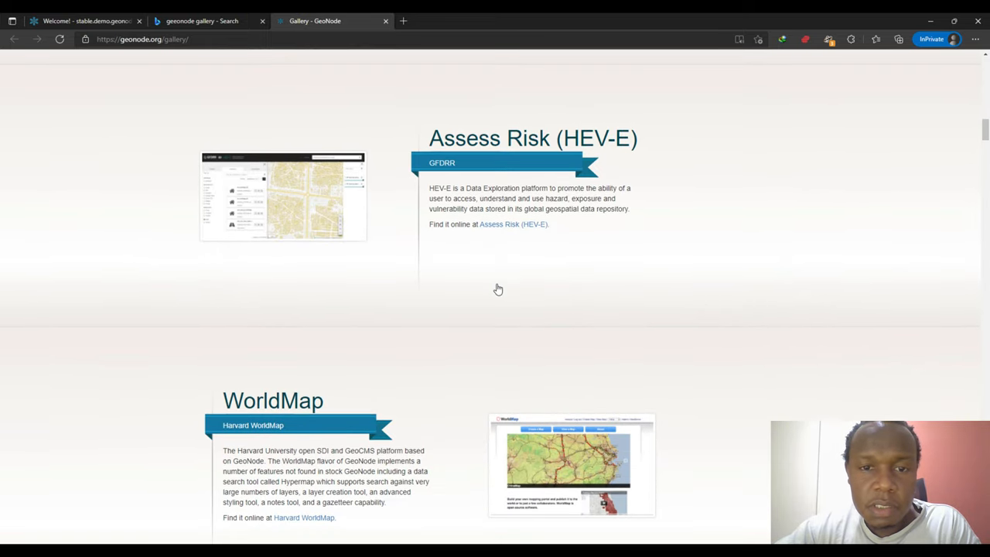
scroll("down", 3)
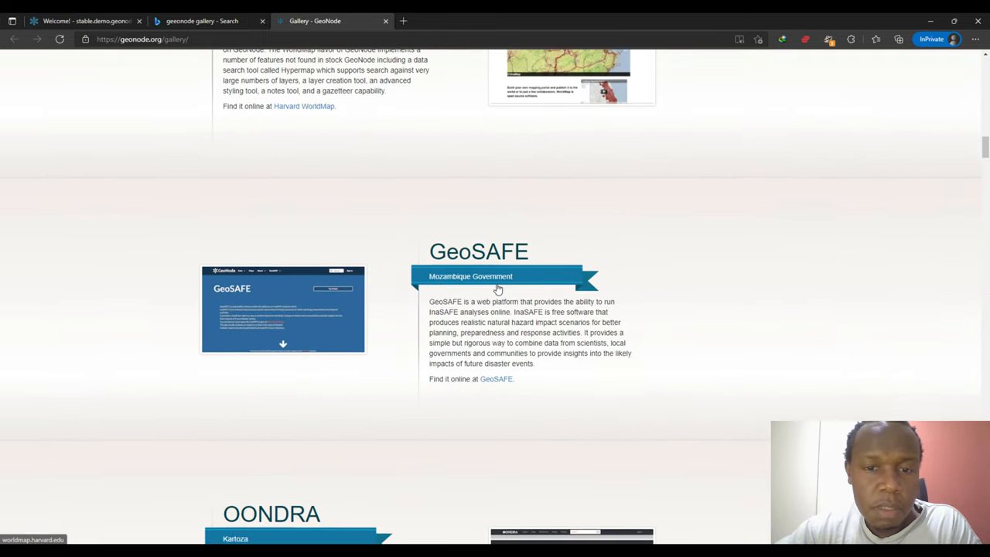
scroll("down", 3)
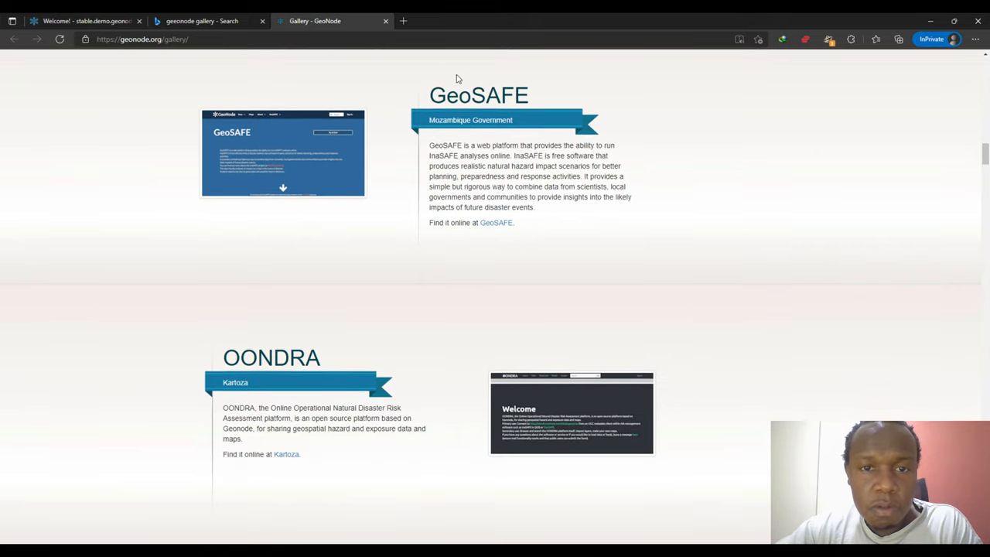
scroll("down", 3)
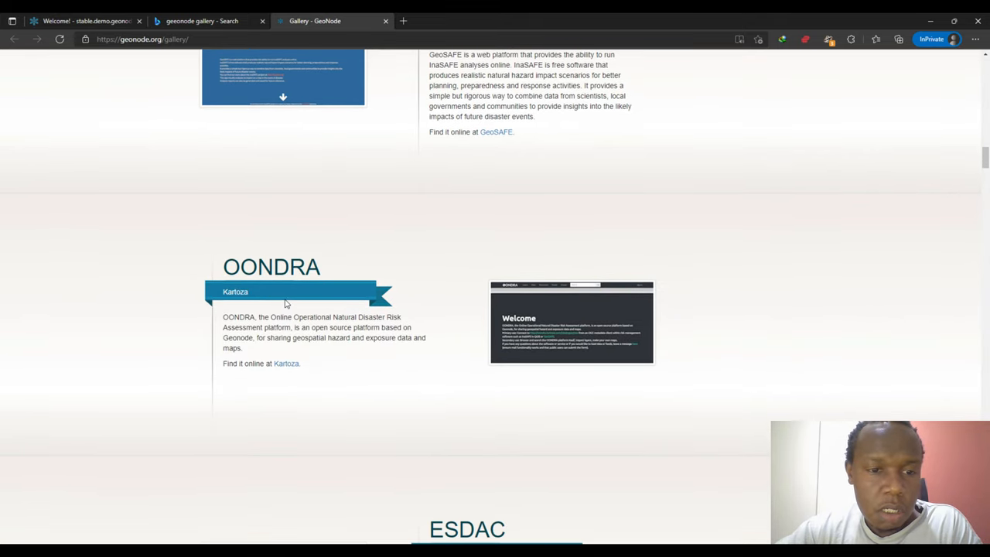
scroll("down", 3)
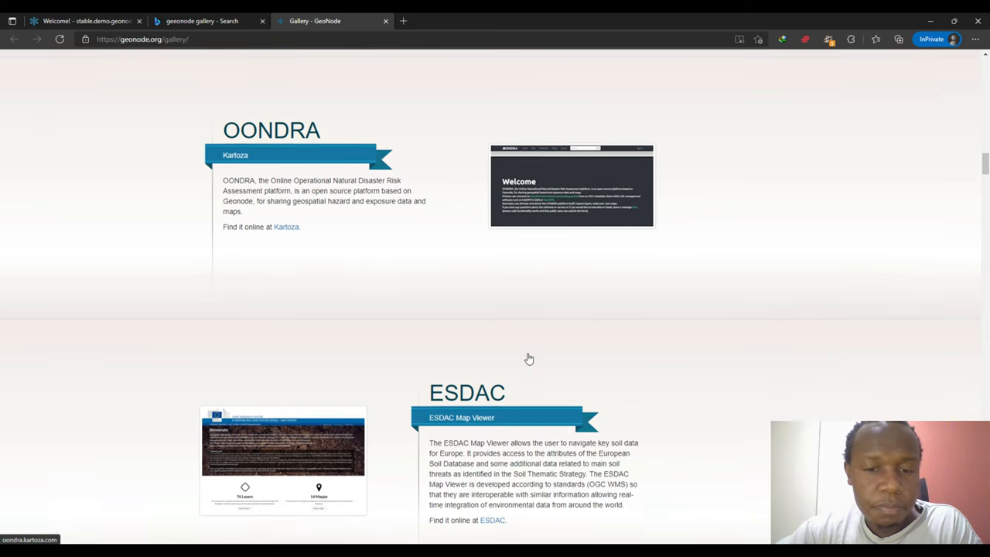
scroll("down", 3)
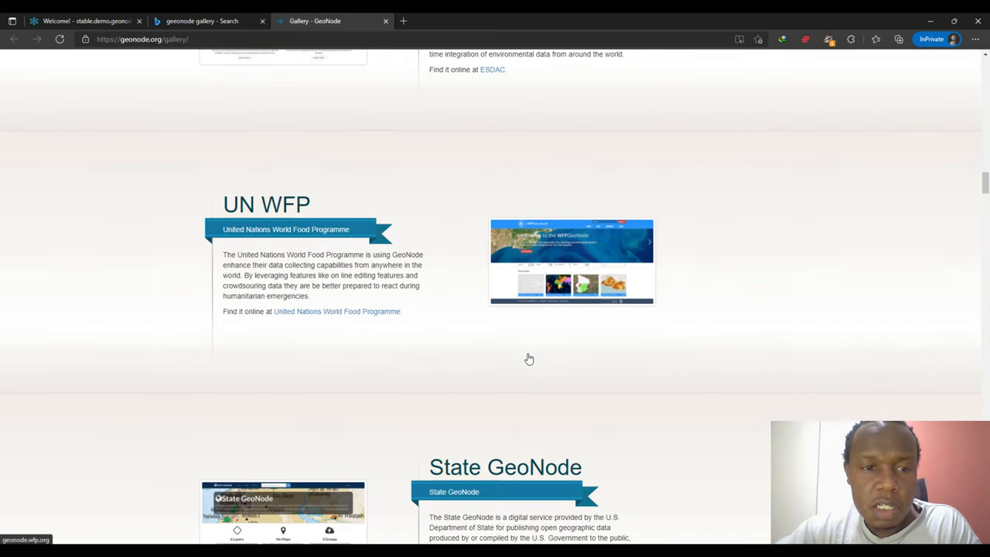
Step: Keep scrolling the gallery down to BHUVAN - SUVIDHA and the footer
scroll("down", 3)
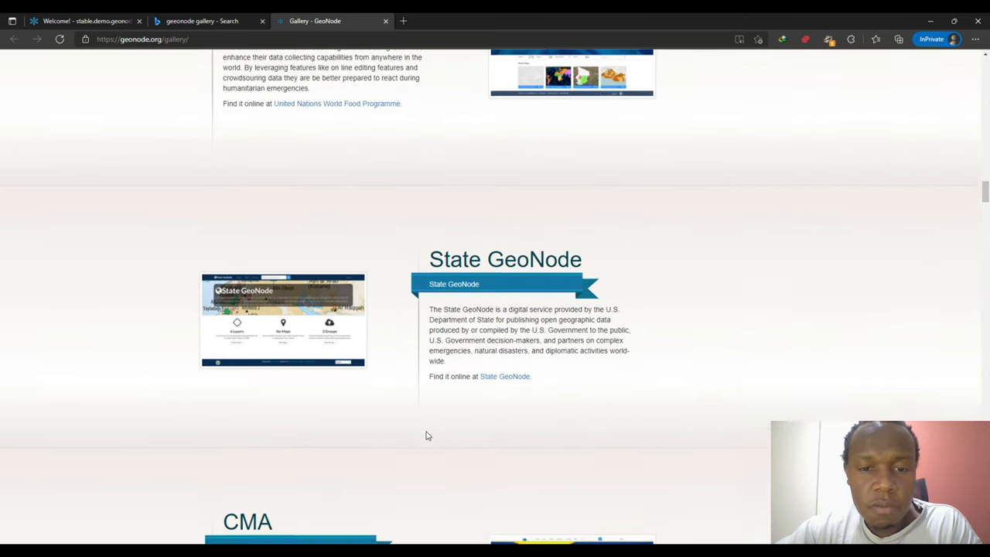
scroll("down", 3)
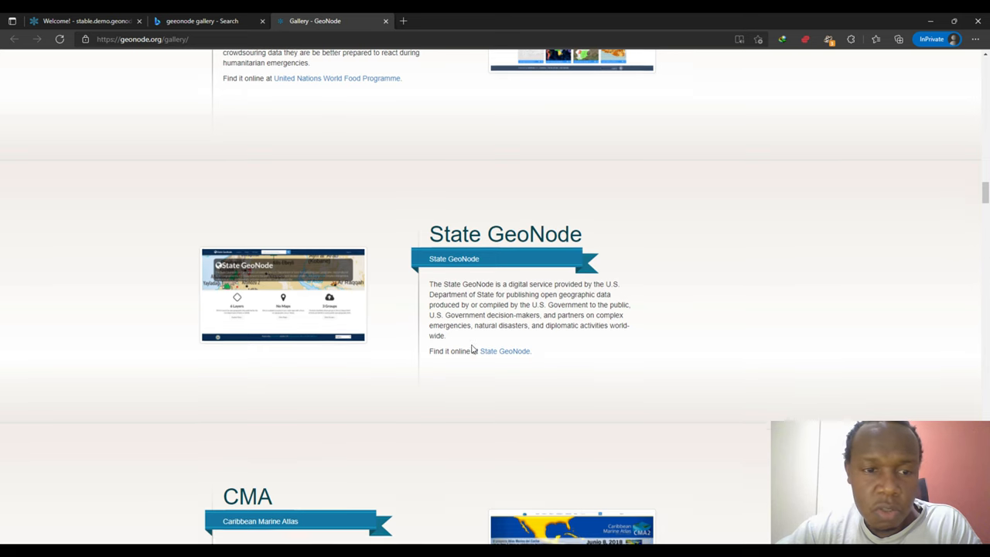
scroll("down", 3)
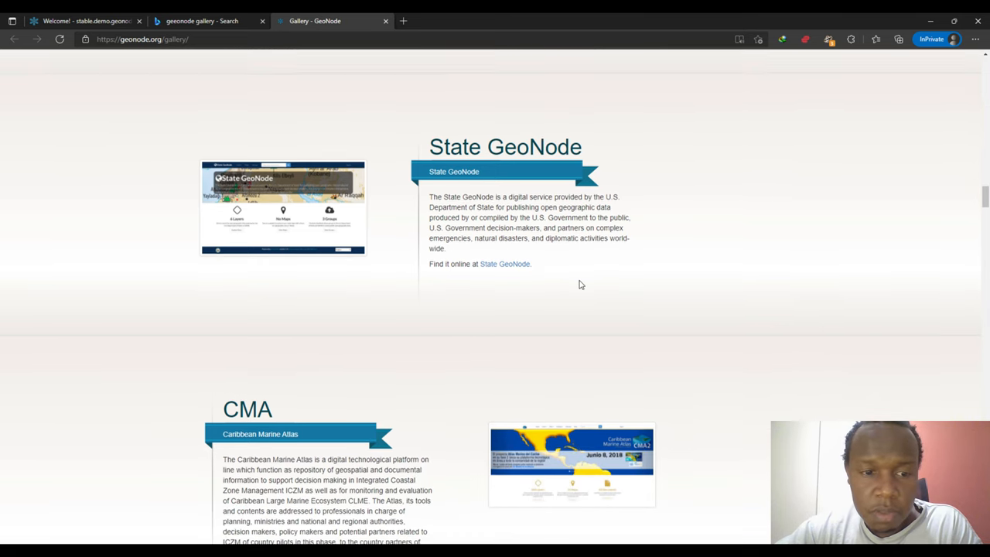
scroll("down", 3)
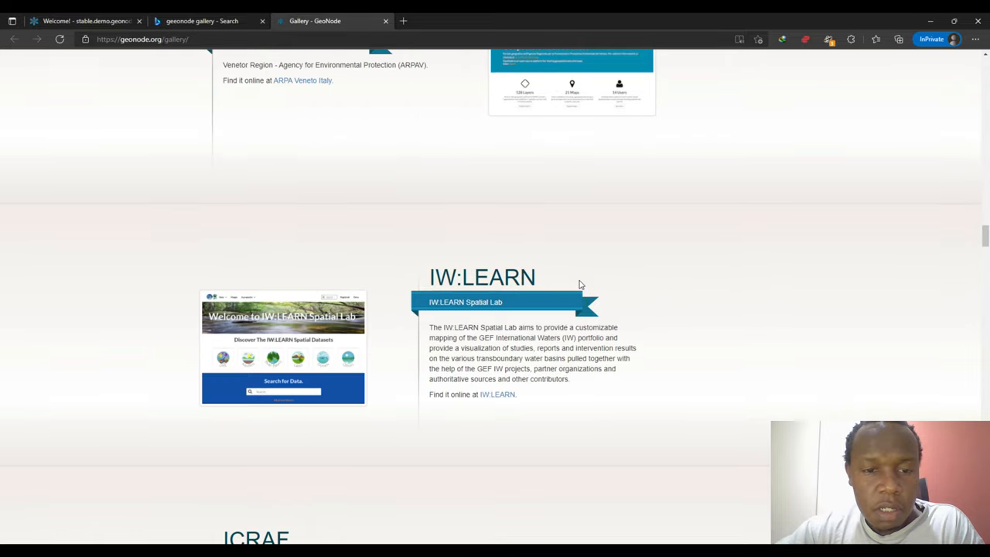
scroll("down", 3)
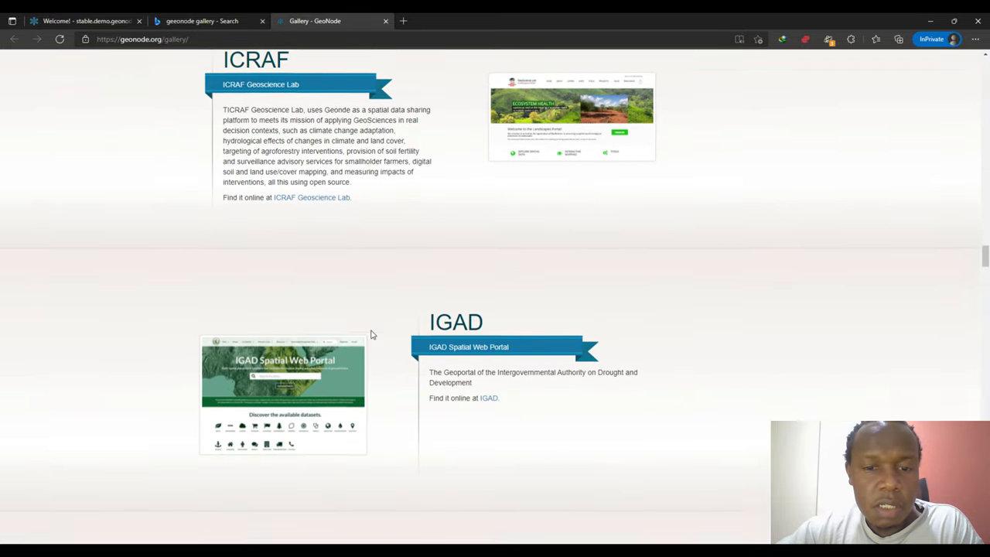
scroll("down", 3)
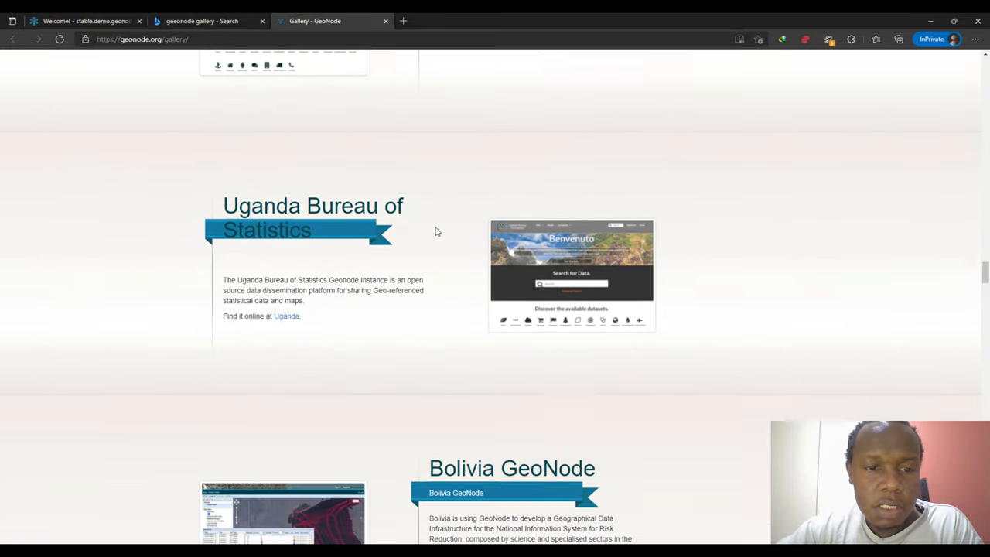
scroll("down", 3)
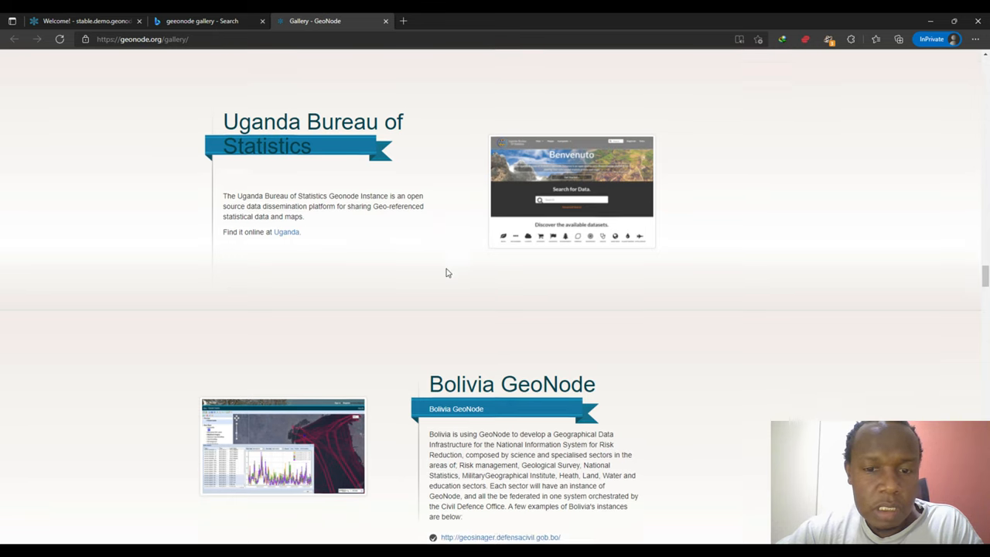
scroll("down", 3)
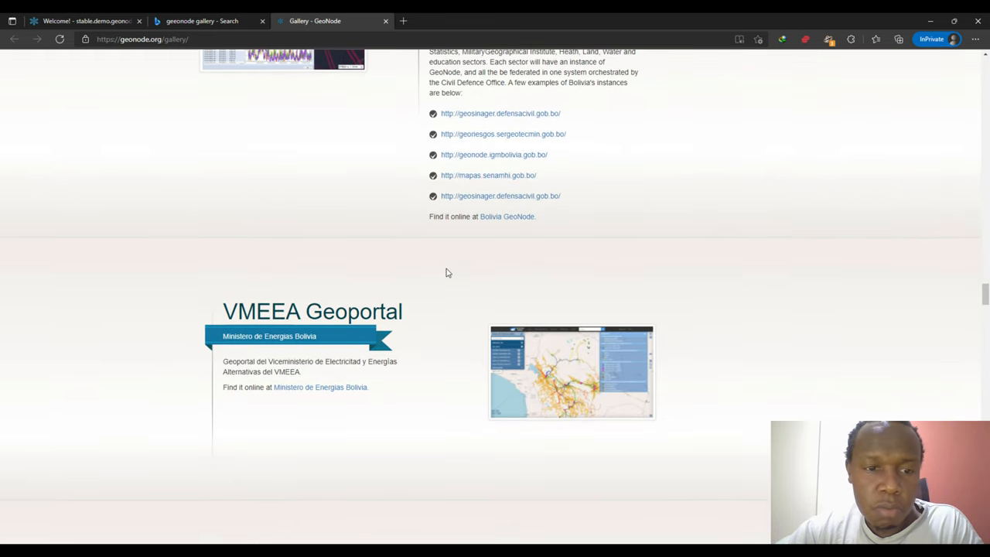
scroll("down", 3)
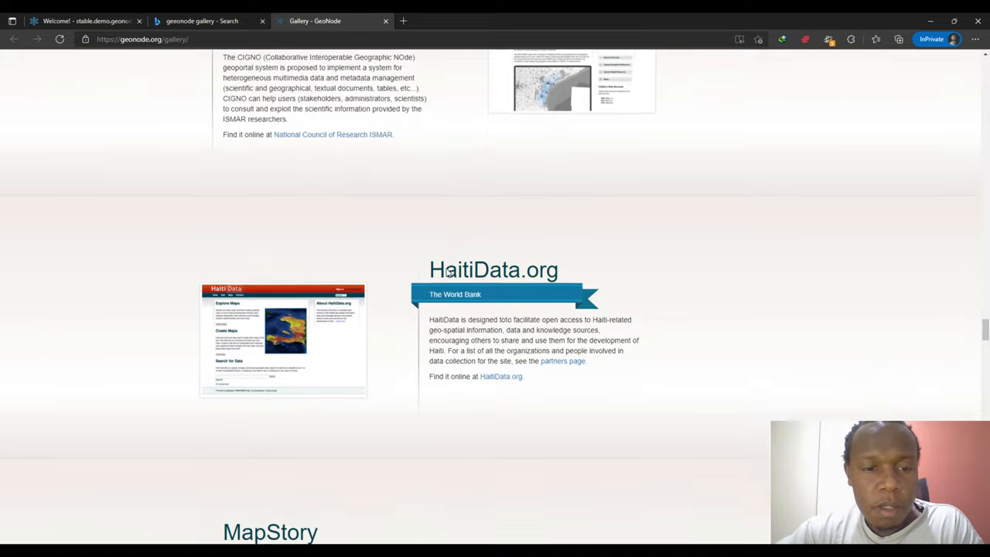
scroll("down", 3)
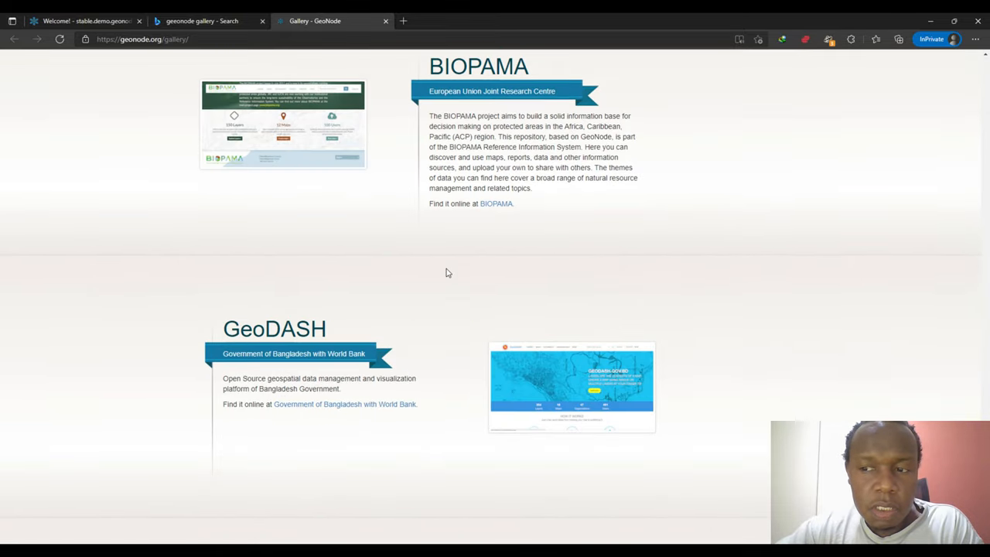
scroll("down", 3)
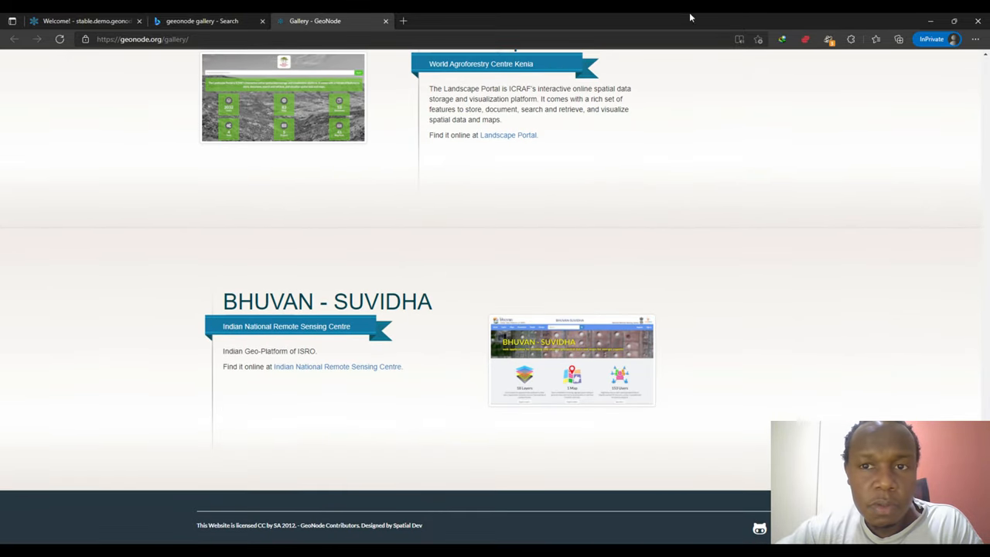
Step: Glance at the Bing results tab, return to the gallery and scroll to its welcome banner
left_click(209, 22)
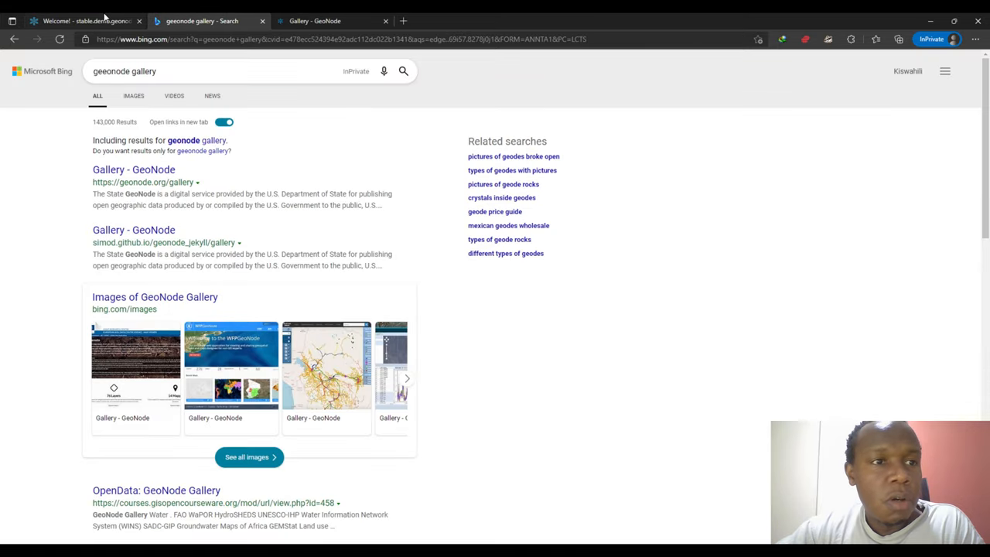
left_click(133, 169)
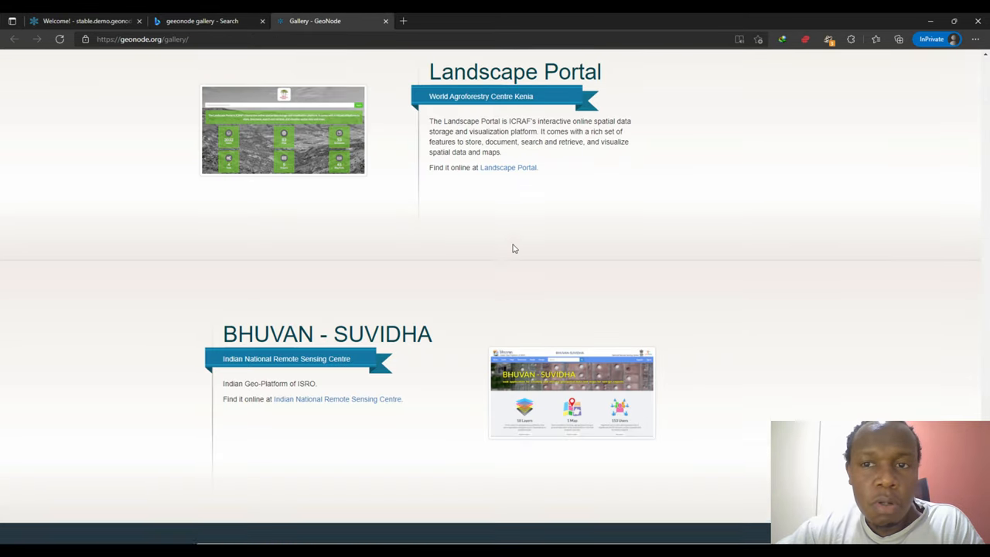
scroll("down", 3)
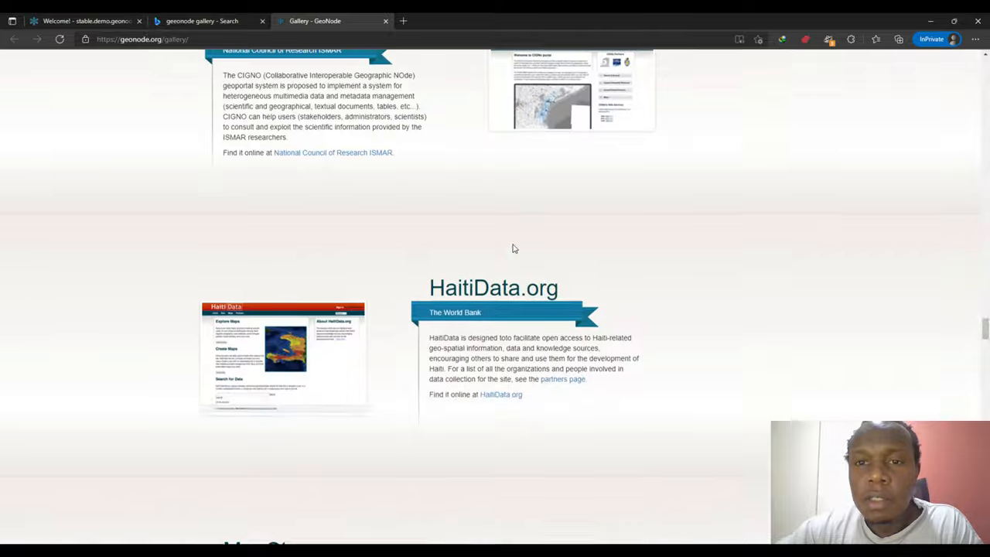
scroll("down", 3)
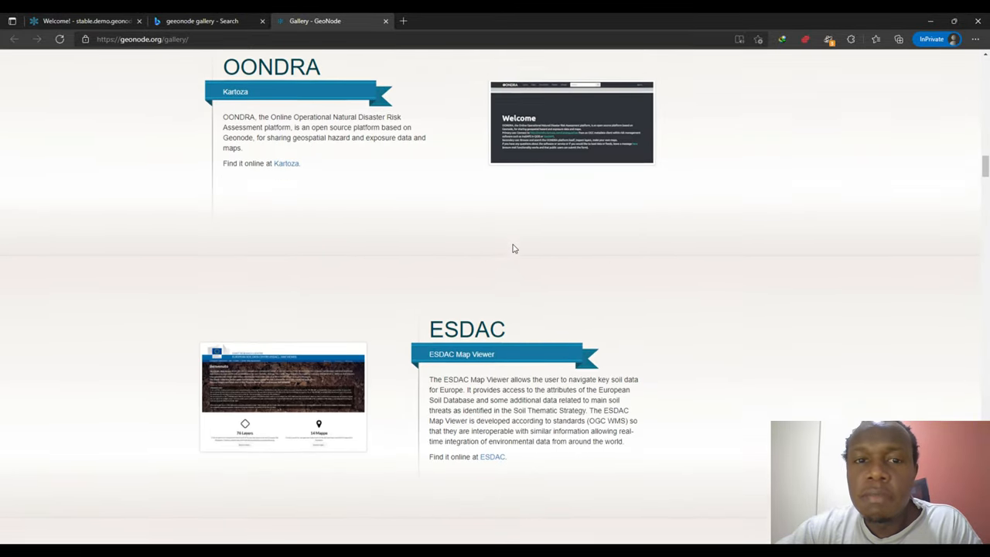
scroll("up", 3)
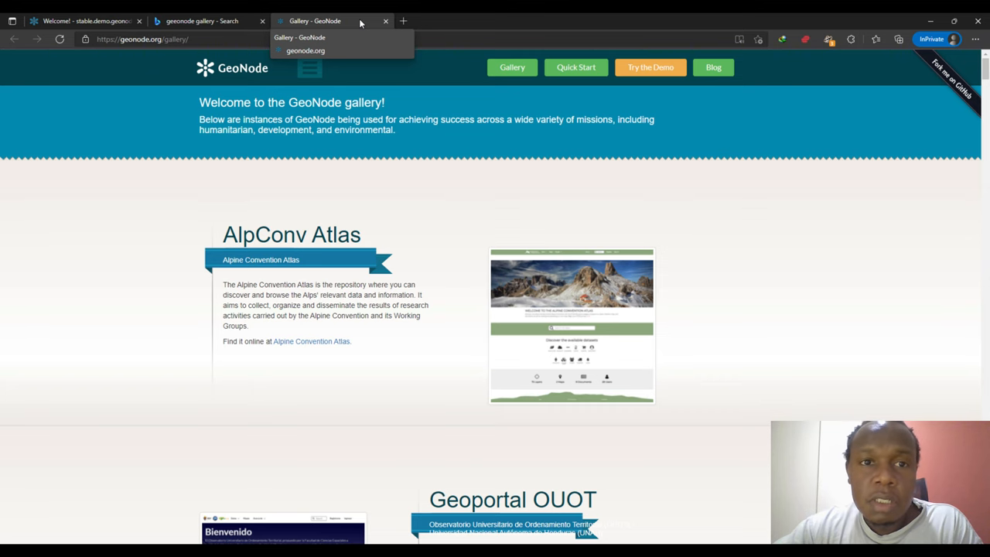
left_click(77, 21)
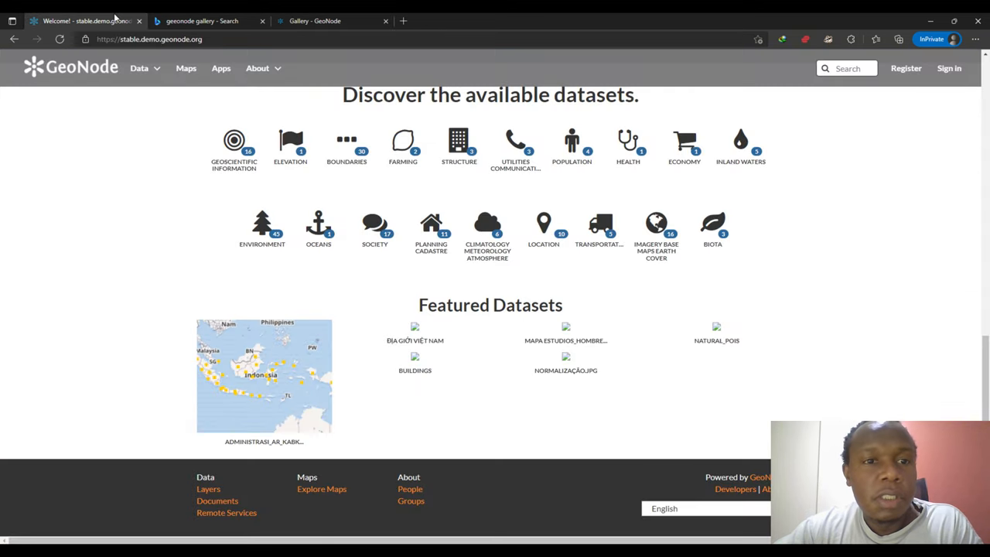
left_click(325, 21)
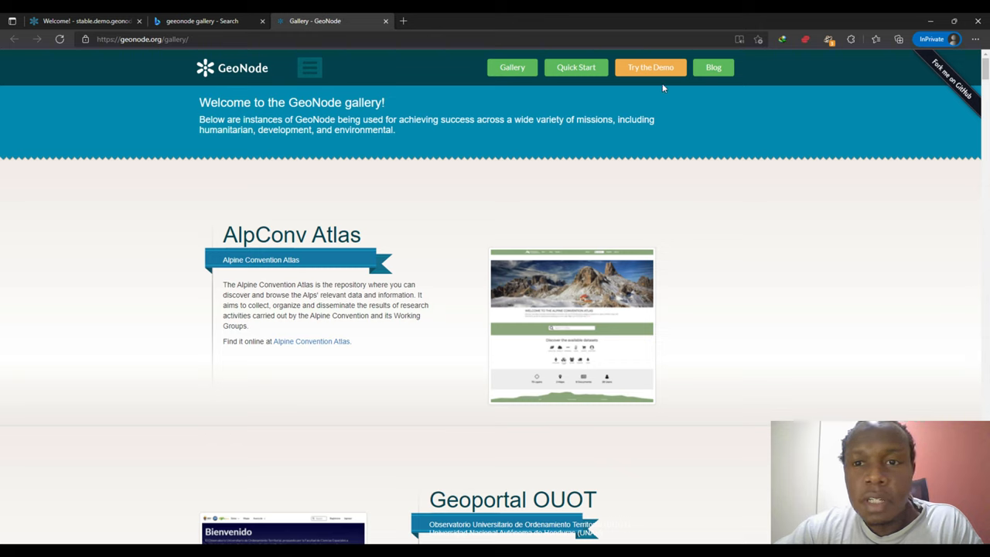
mouse_move(401, 183)
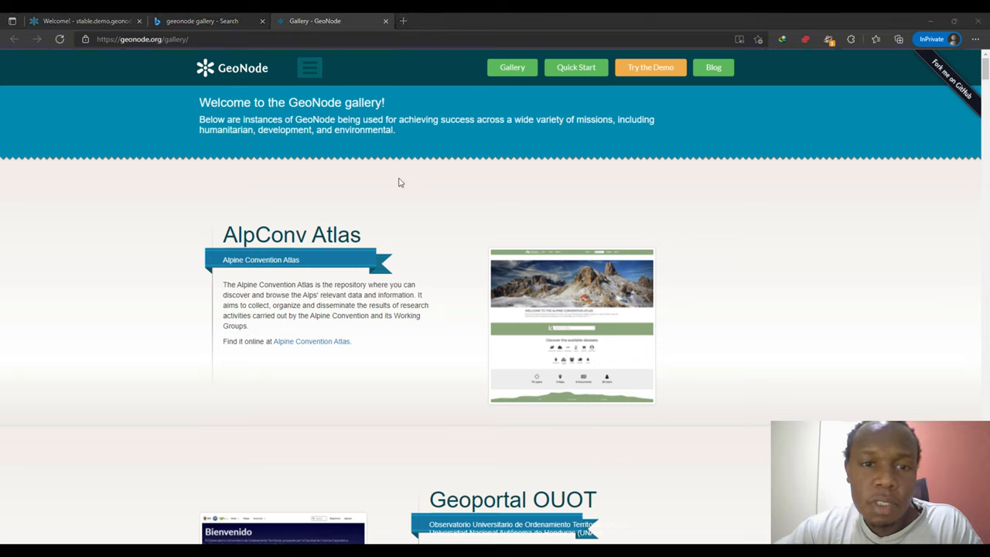
mouse_move(389, 170)
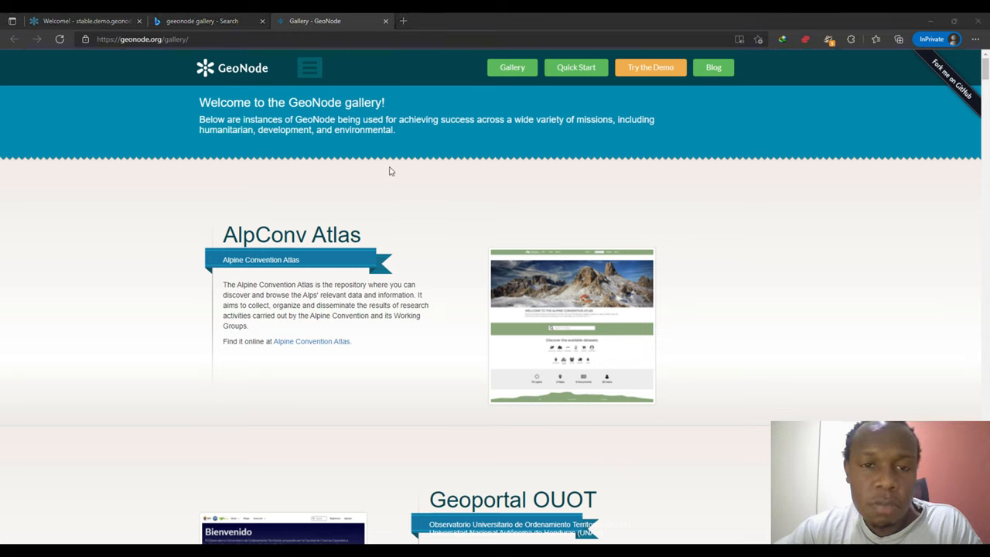
mouse_move(452, 209)
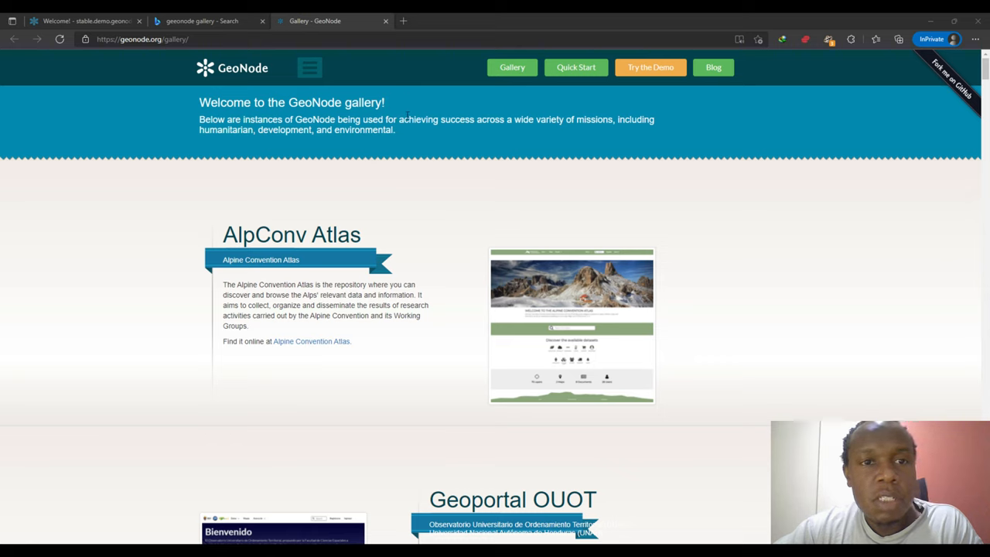
mouse_move(464, 179)
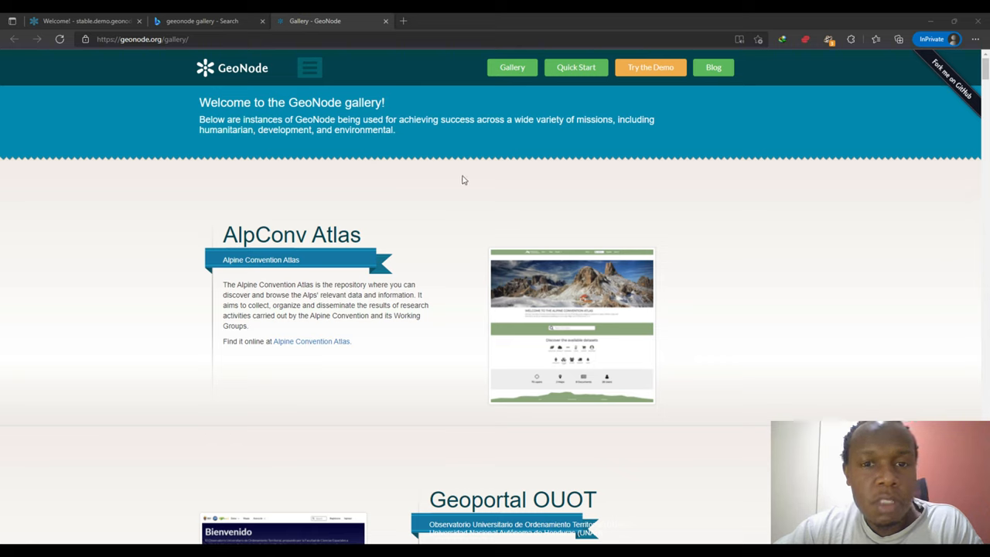
mouse_move(650, 142)
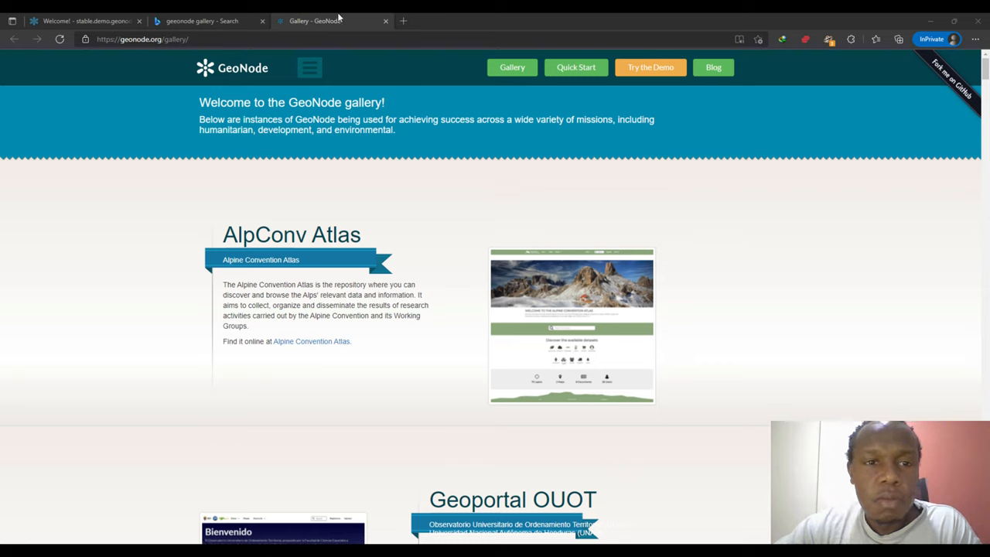
mouse_move(481, 25)
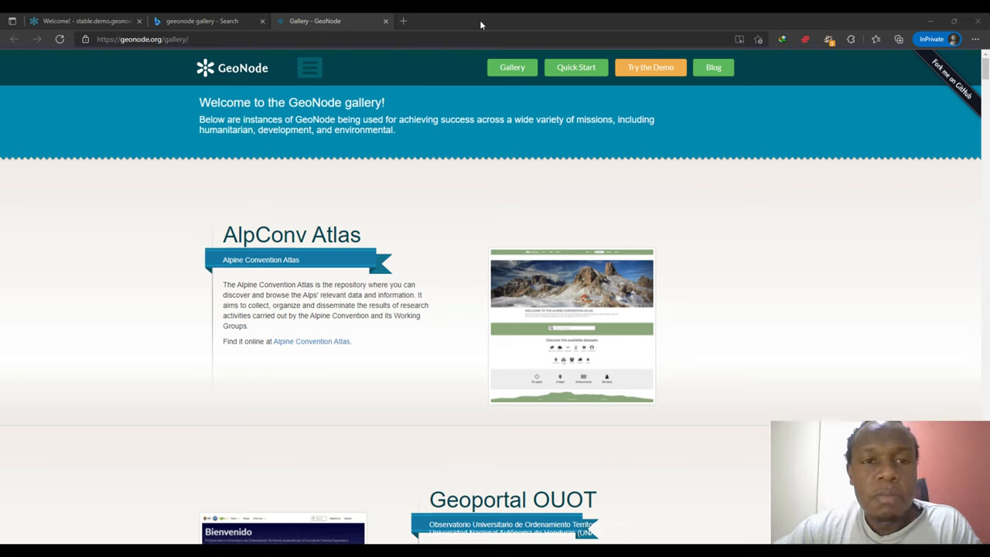
mouse_move(331, 102)
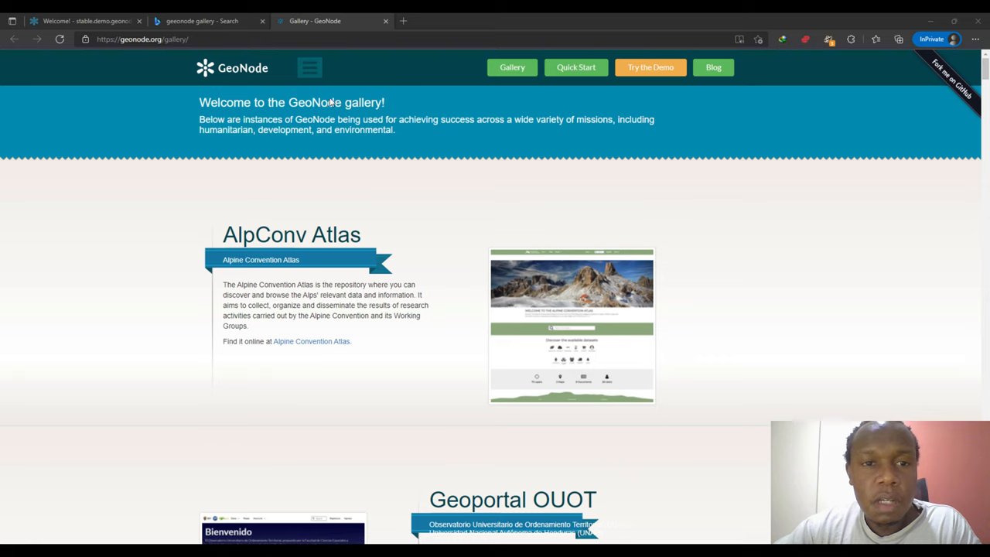
mouse_move(307, 106)
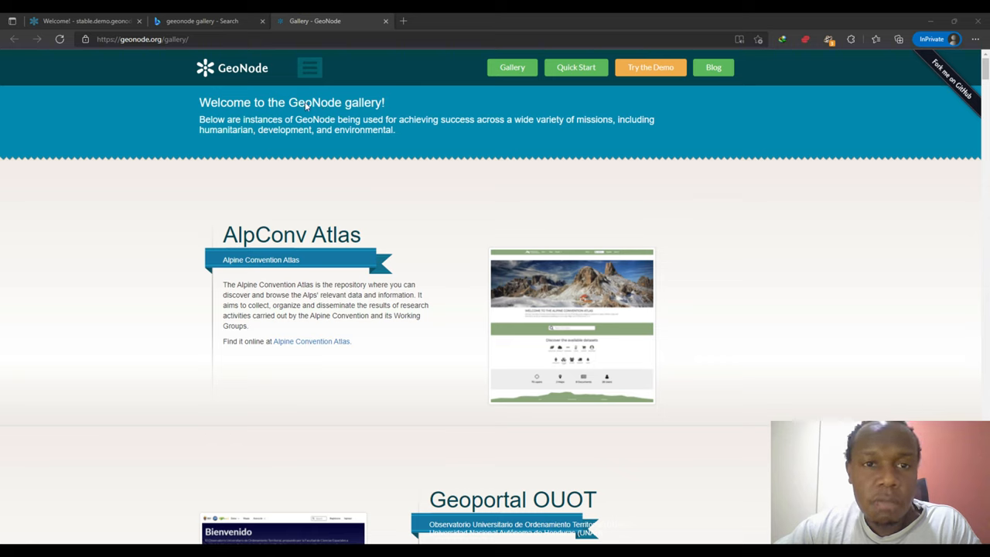
mouse_move(207, 114)
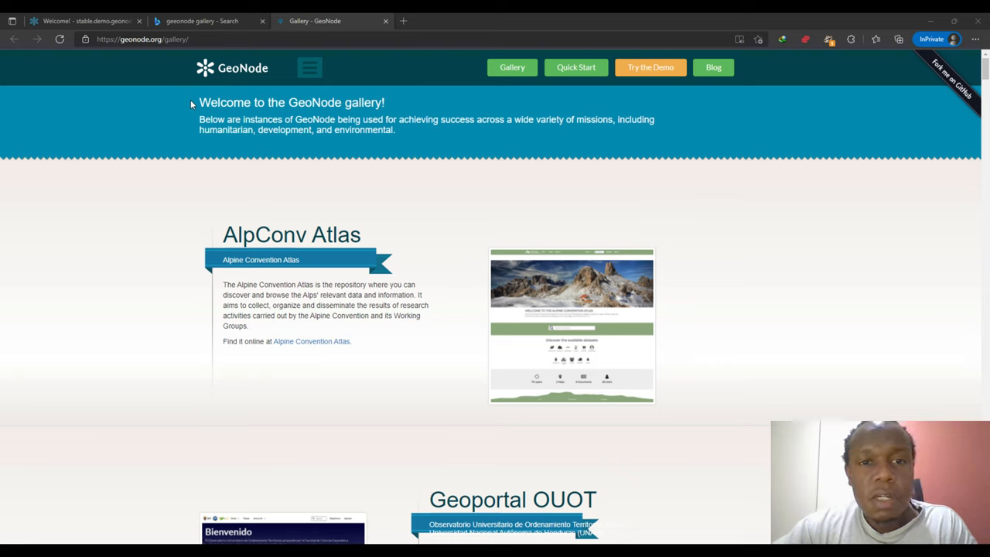
mouse_move(333, 111)
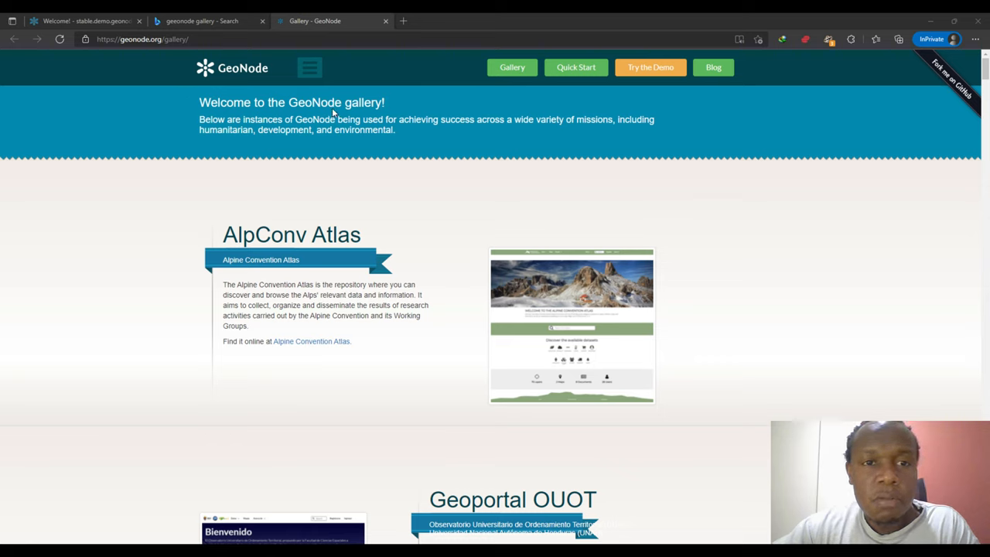